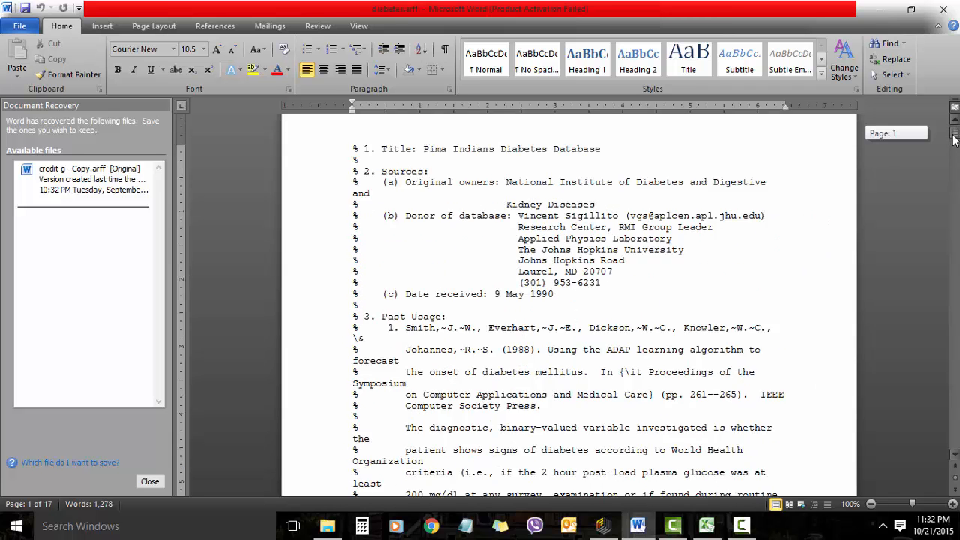
Step: Scroll through the Diabetes spreadsheet in Excel and select its class column
scroll("down", 3)
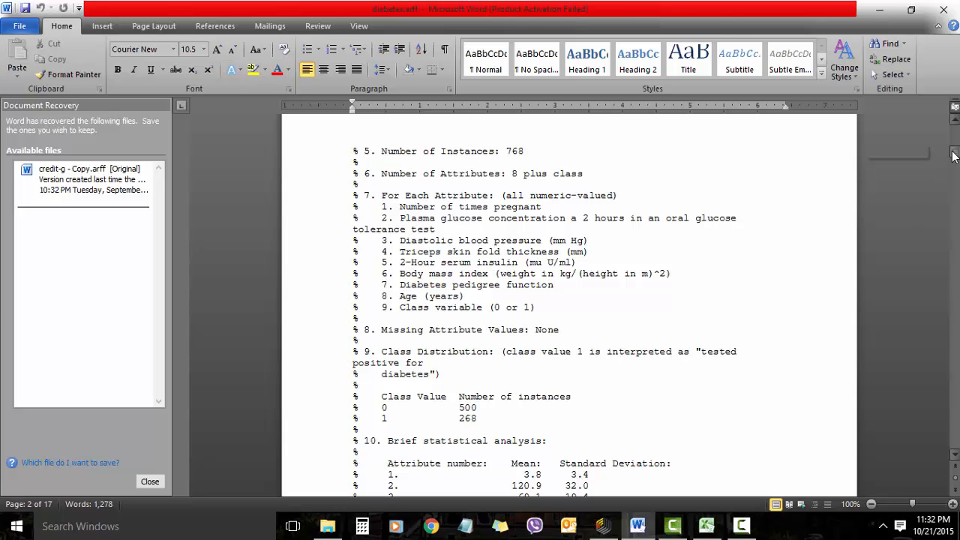
scroll("down", 3)
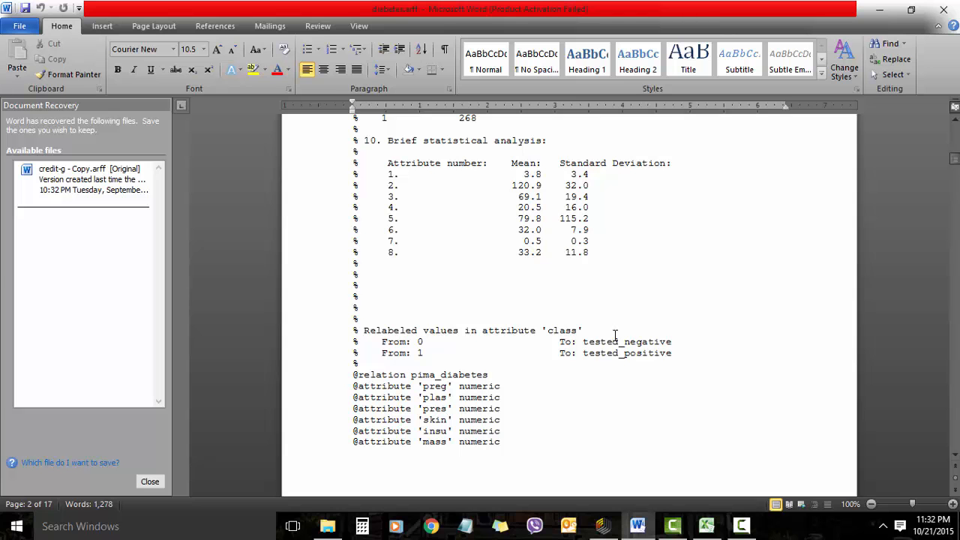
mouse_move(950, 165)
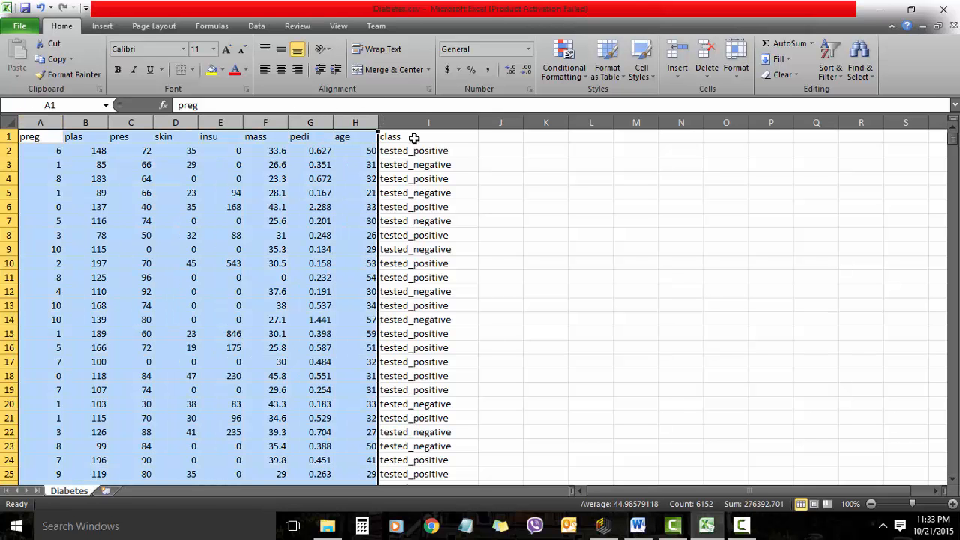
left_click(428, 122)
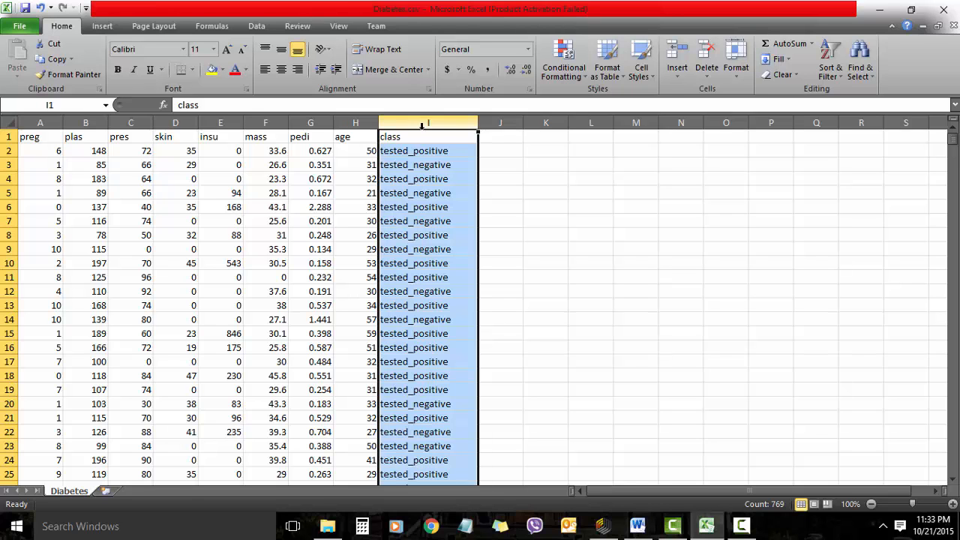
mouse_move(602, 526)
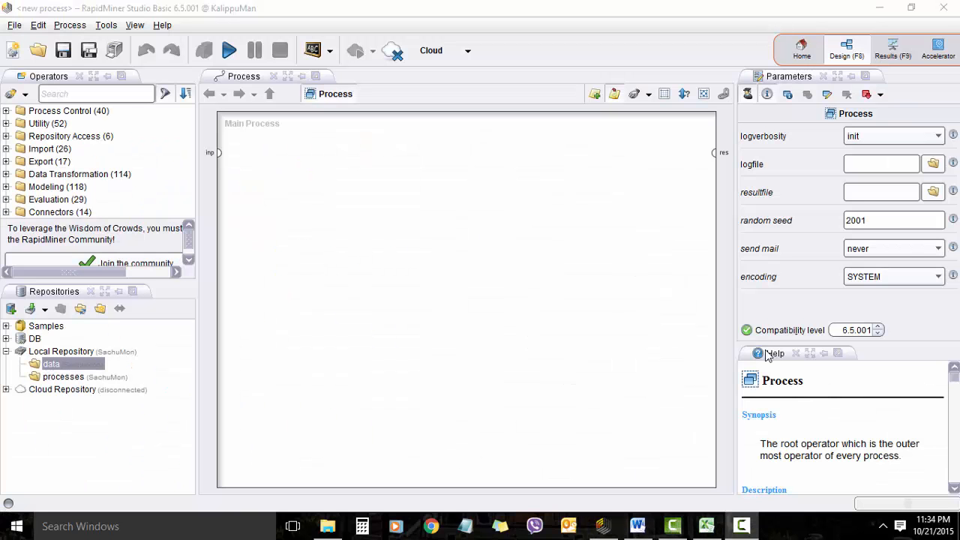
mouse_move(109, 368)
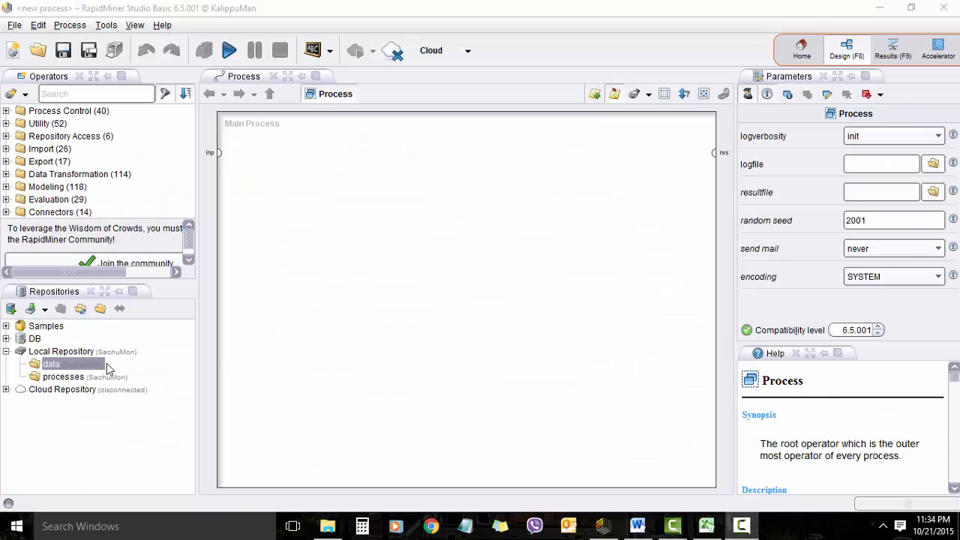
Step: Bring up the actions menu for the Local Repository data folder
right_click(51, 364)
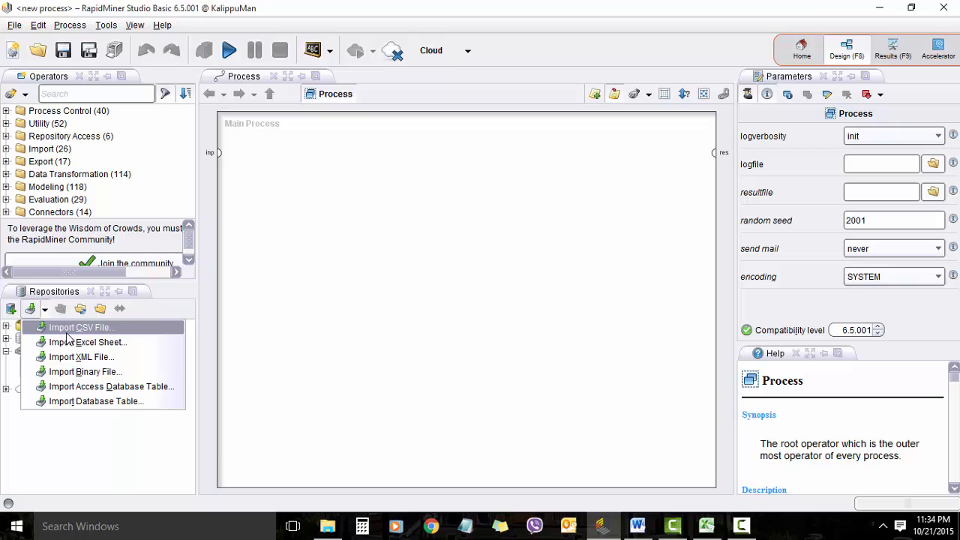
Step: Load Diabetes.csv into the CSV import wizard, splitting columns at commas
left_click(79, 327)
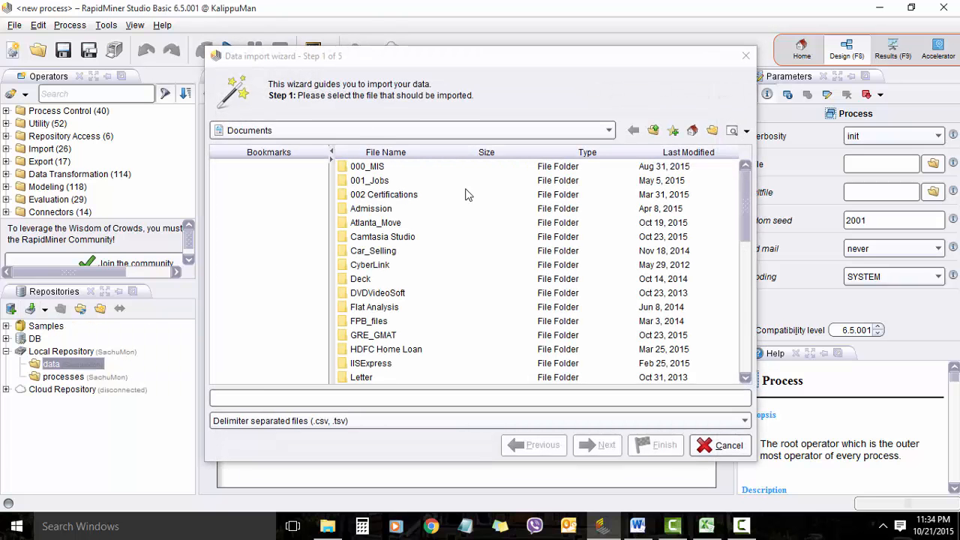
scroll("down", 3)
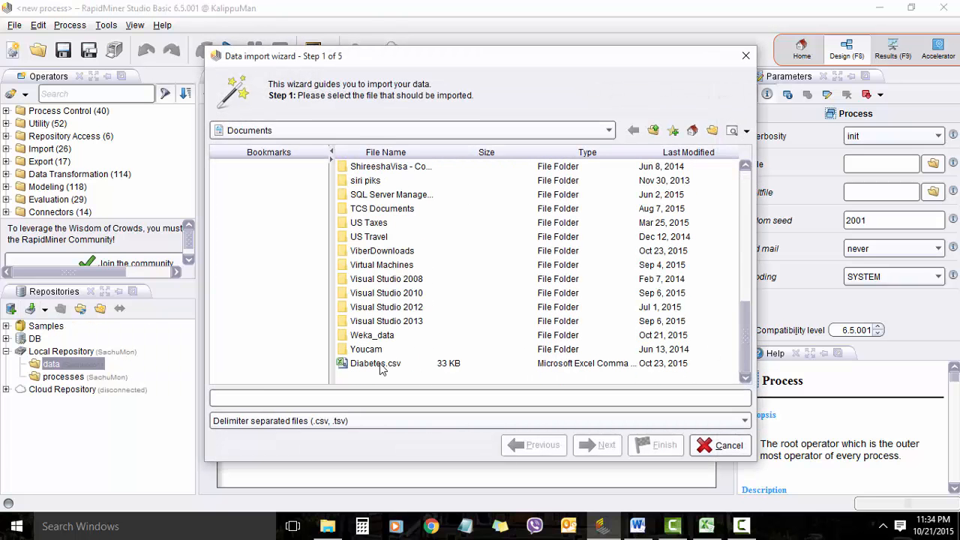
left_click(606, 444)
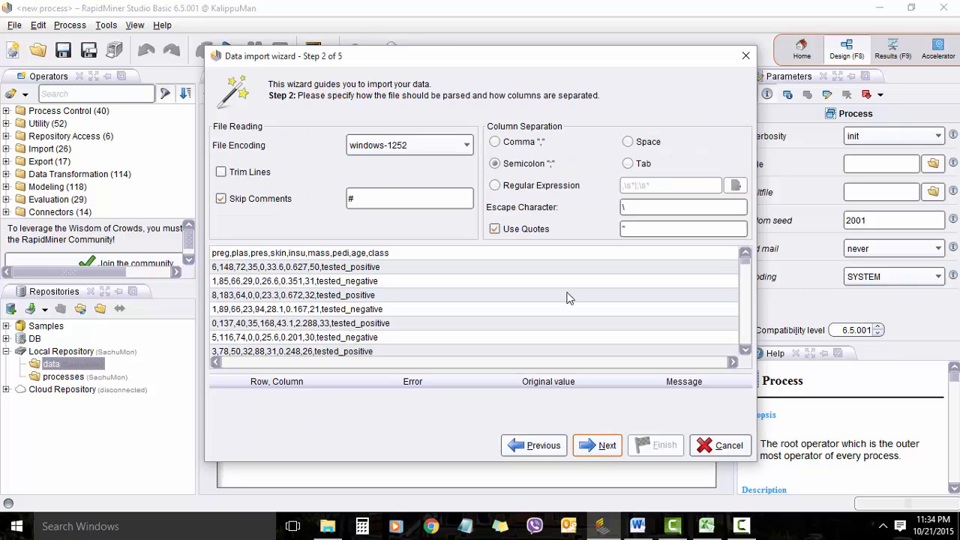
left_click(495, 141)
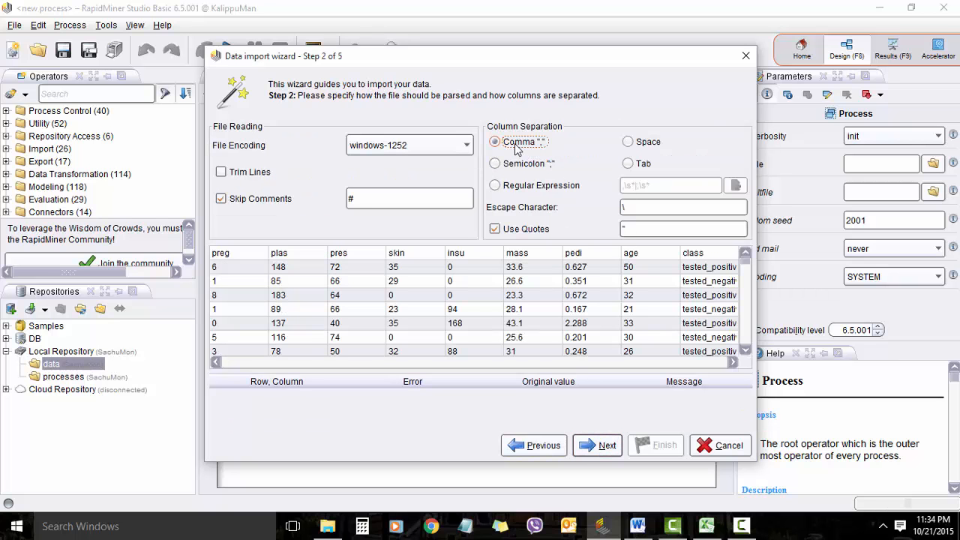
left_click(597, 444)
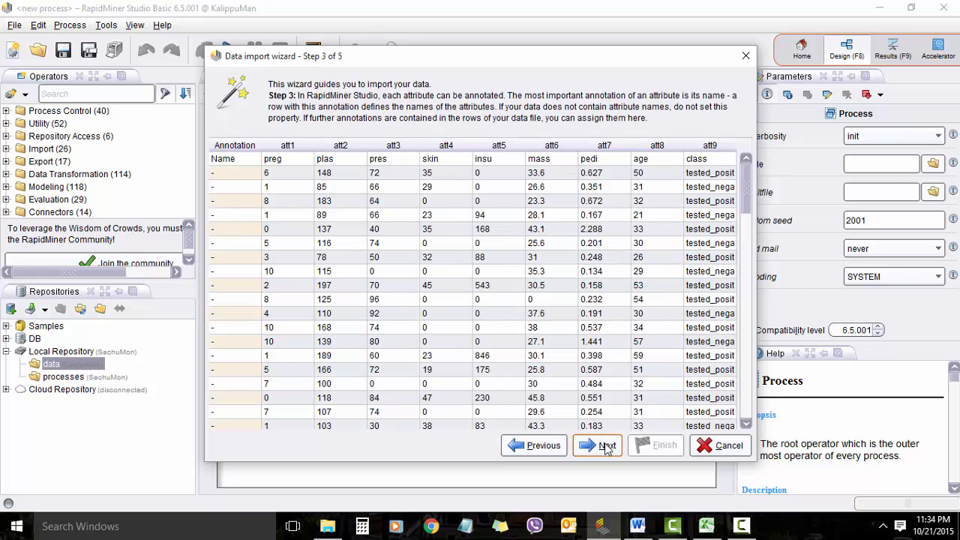
Step: Give the class column the label role and reach the storage location step
left_click(597, 444)
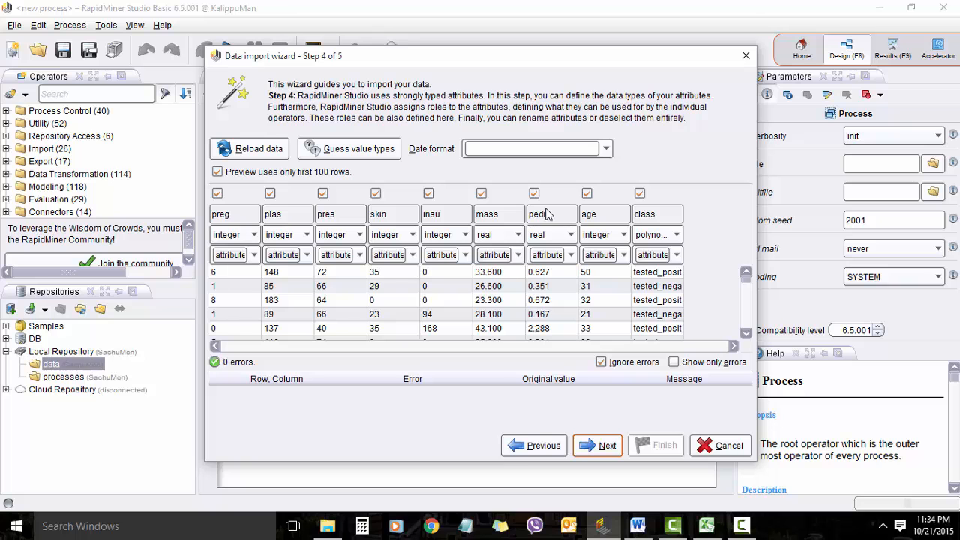
mouse_move(581, 229)
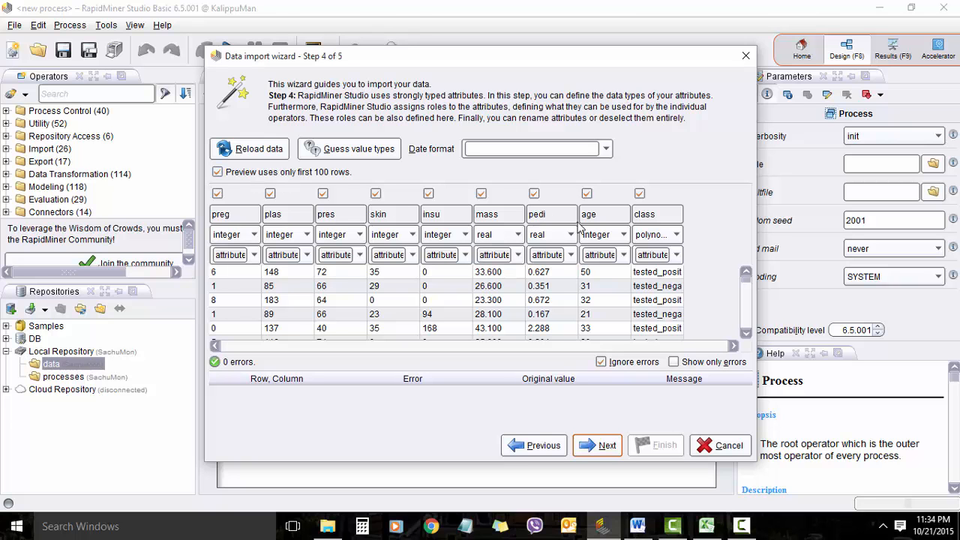
mouse_move(321, 213)
type("label")
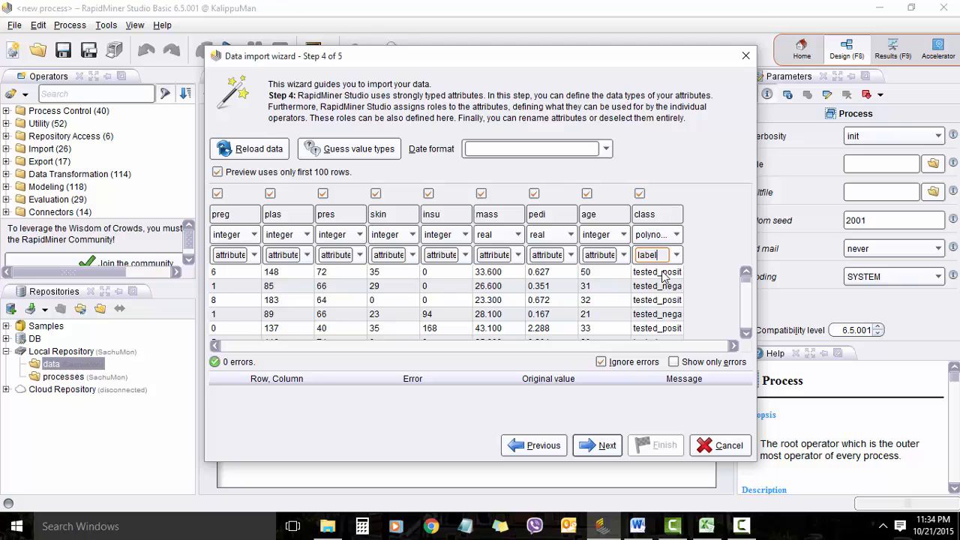
left_click(596, 444)
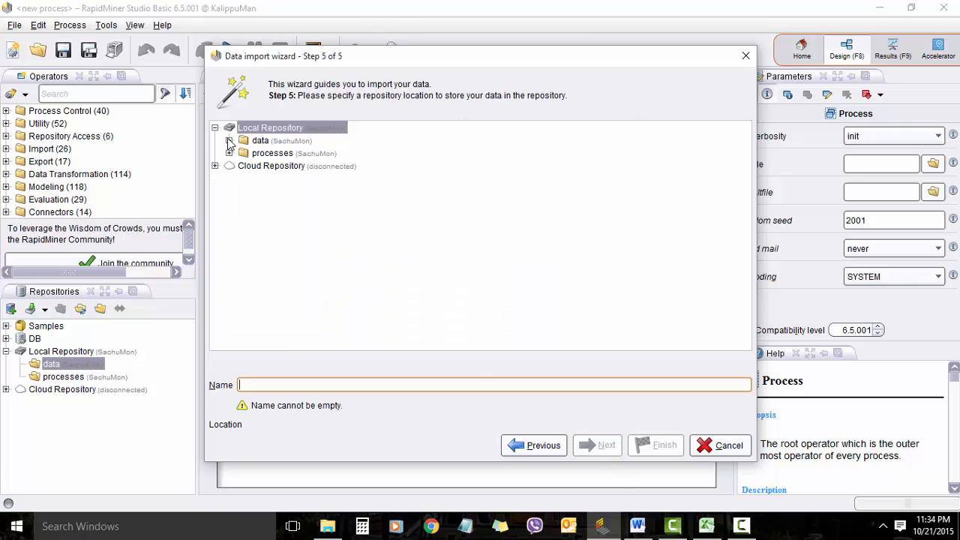
Step: Save the import as 'Diabetes' in the data folder and dismiss the progress window
left_click(260, 140)
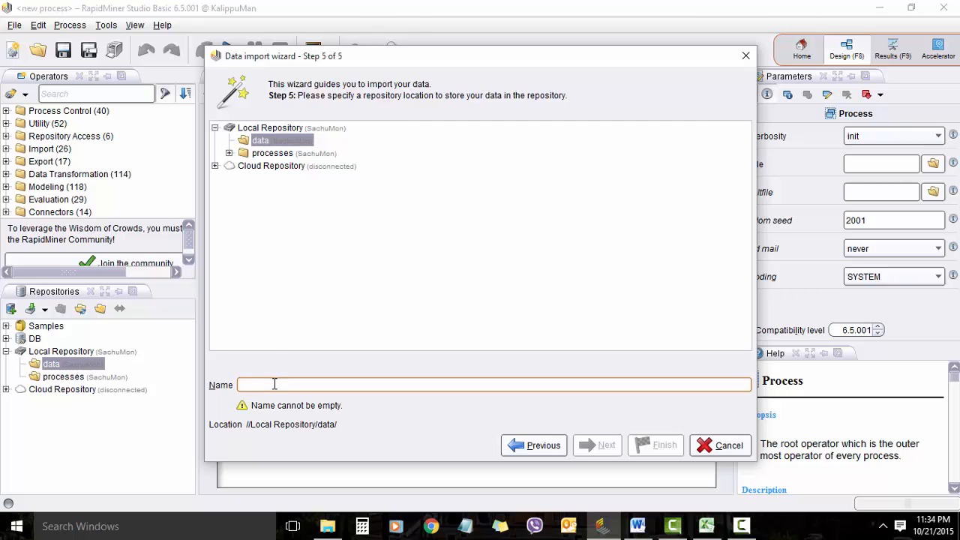
type("Diabetes")
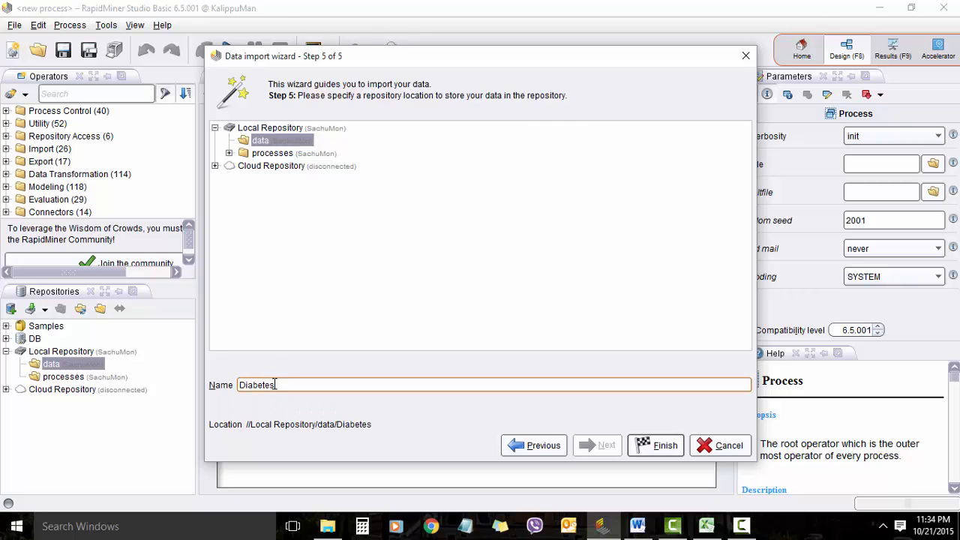
left_click(655, 445)
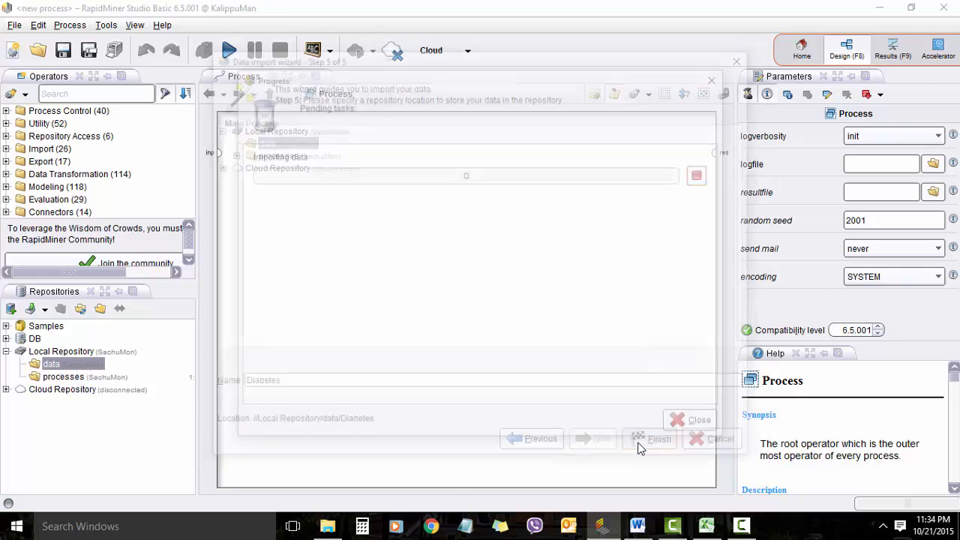
left_click(658, 438)
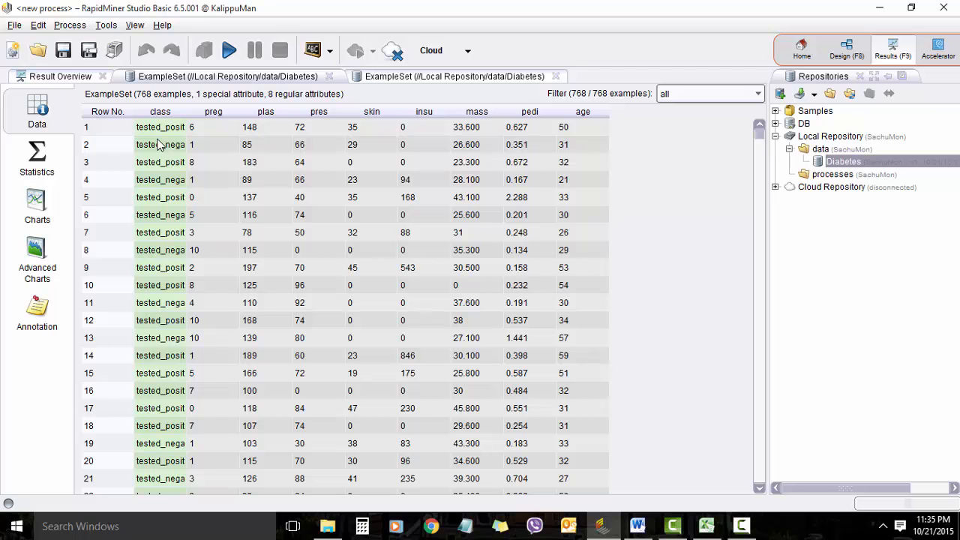
Step: Show attribute statistics, including 500 tested_negative and 268 tested_positive class counts
left_click(37, 158)
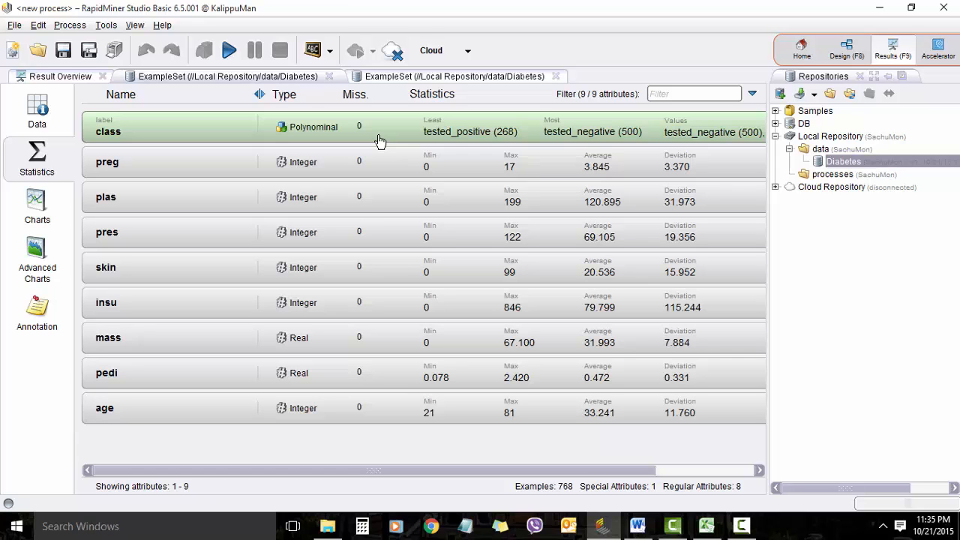
mouse_move(612, 170)
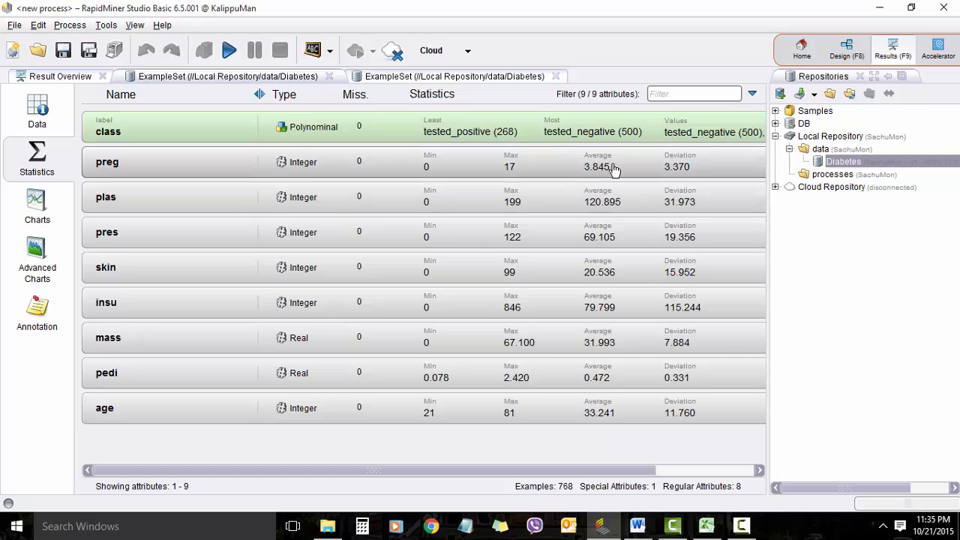
mouse_move(182, 125)
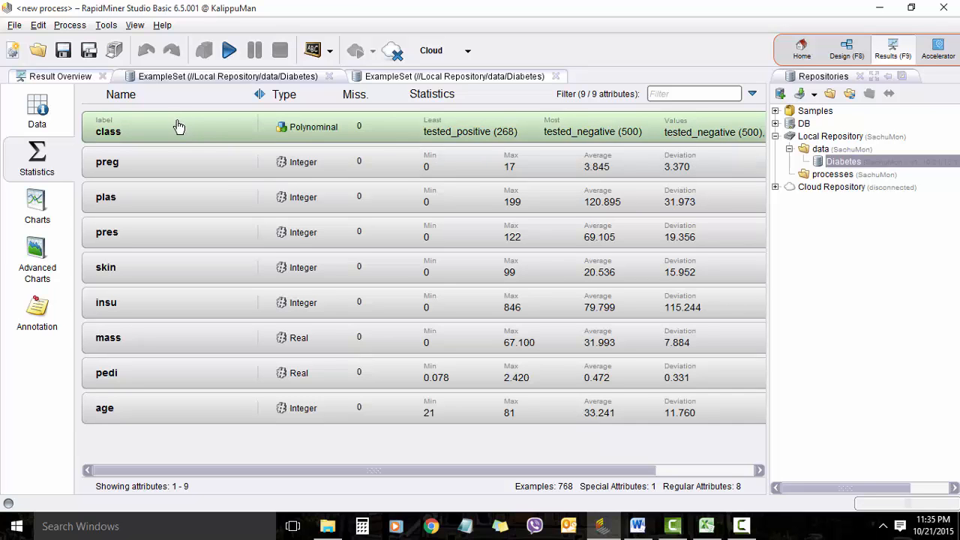
mouse_move(485, 143)
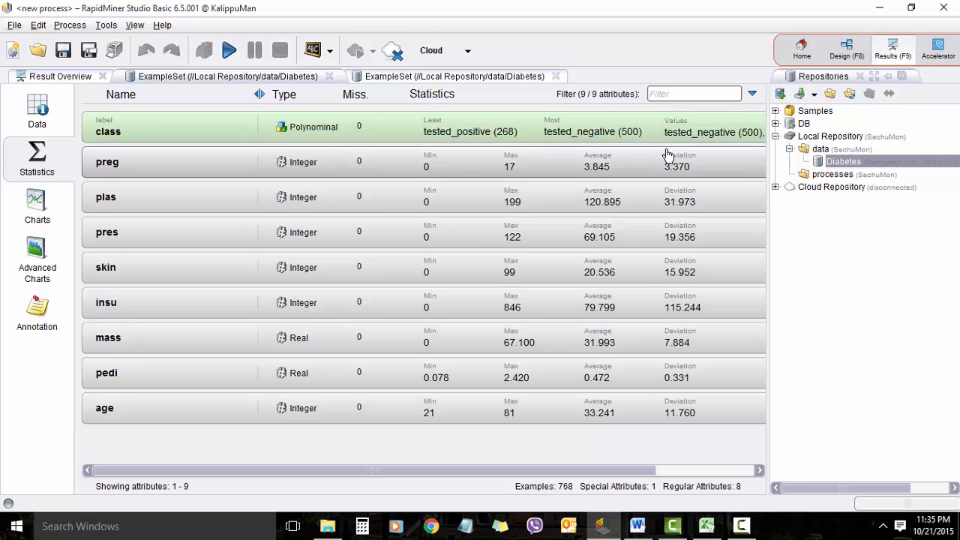
mouse_move(532, 135)
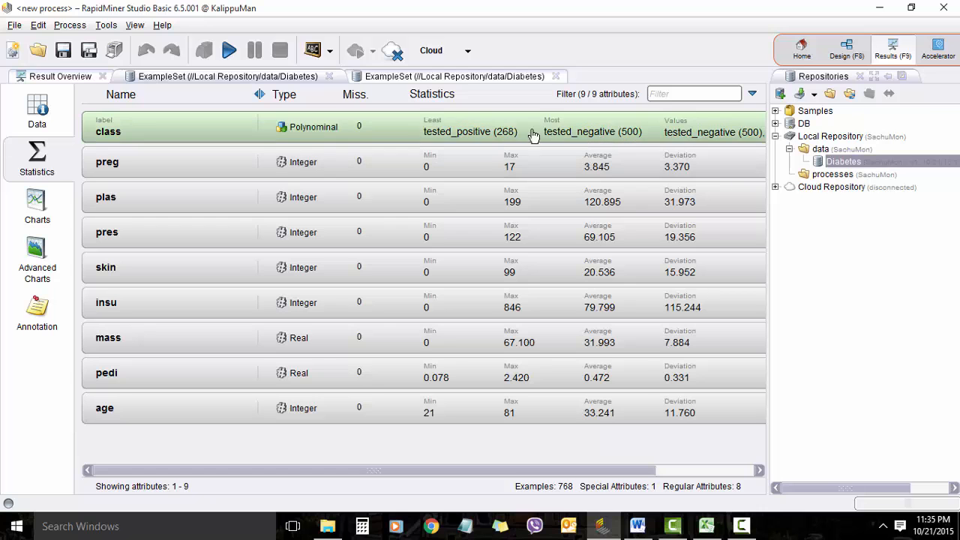
mouse_move(636, 136)
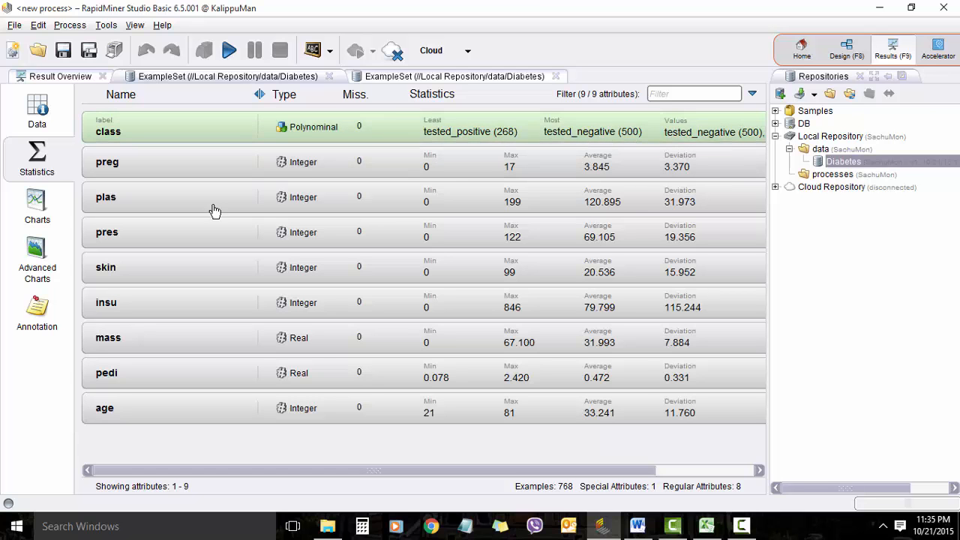
mouse_move(160, 174)
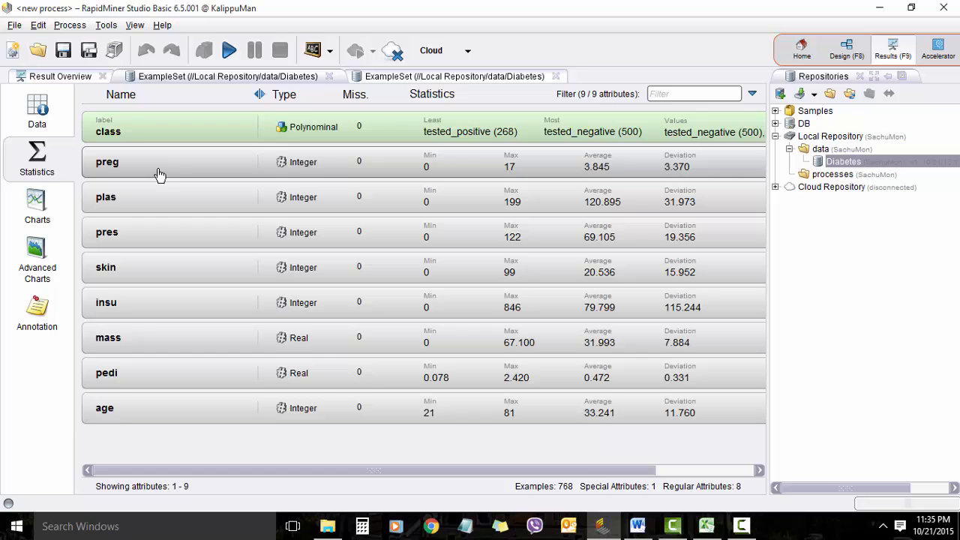
mouse_move(152, 204)
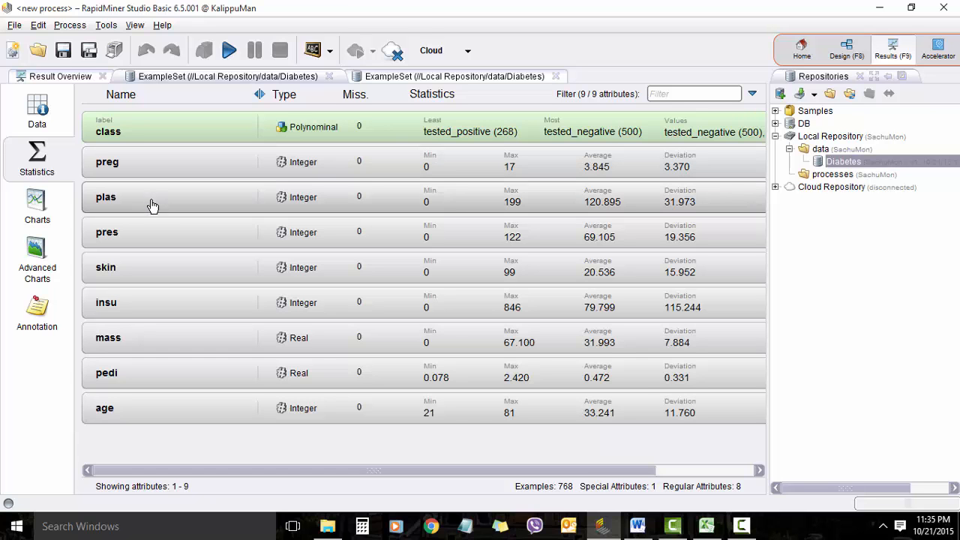
mouse_move(140, 269)
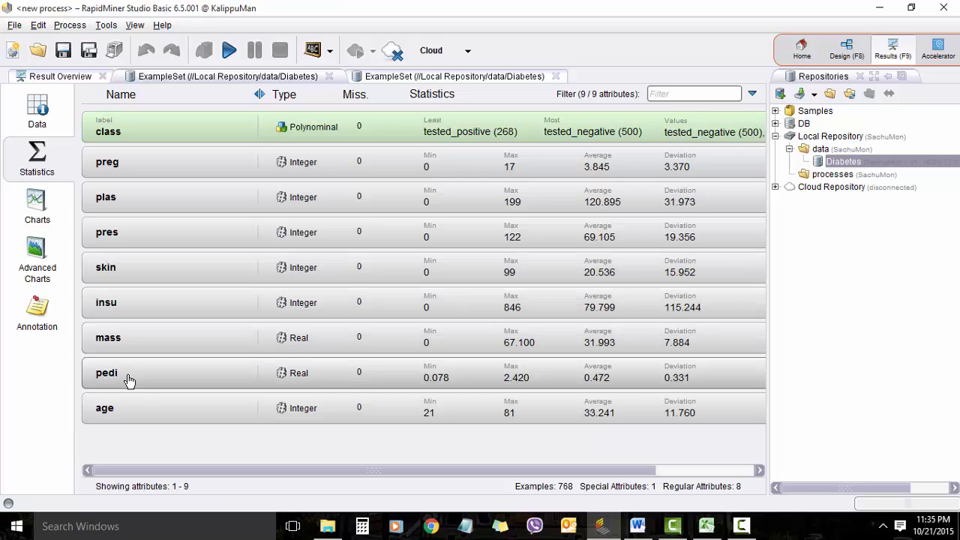
mouse_move(263, 354)
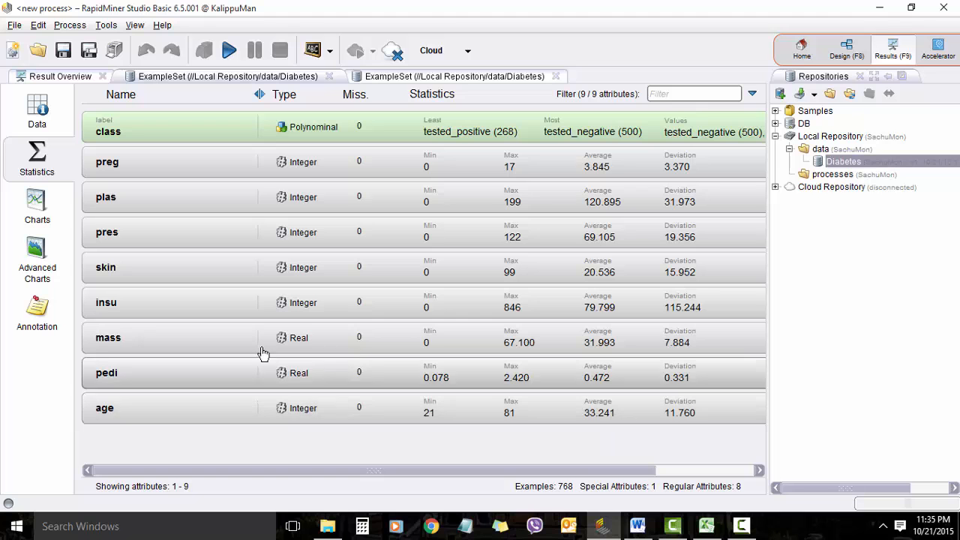
Step: Switch the Diabetes results to a scatter chart and pick the x-axis attribute
left_click(37, 207)
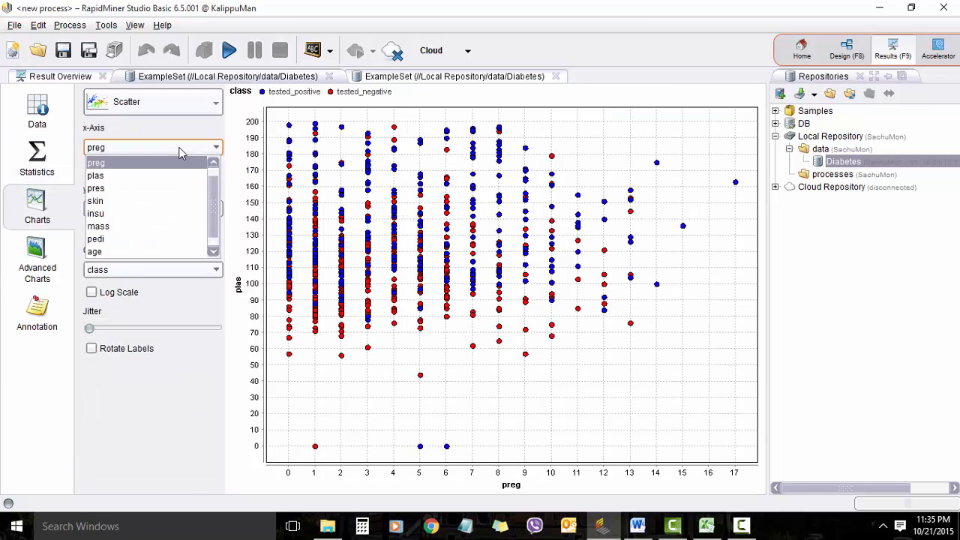
left_click(95, 176)
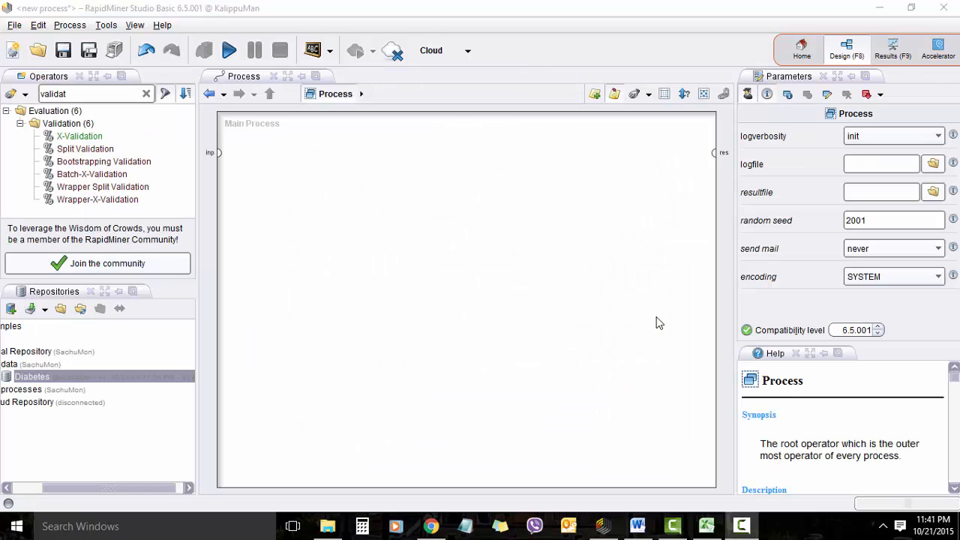
mouse_move(64, 390)
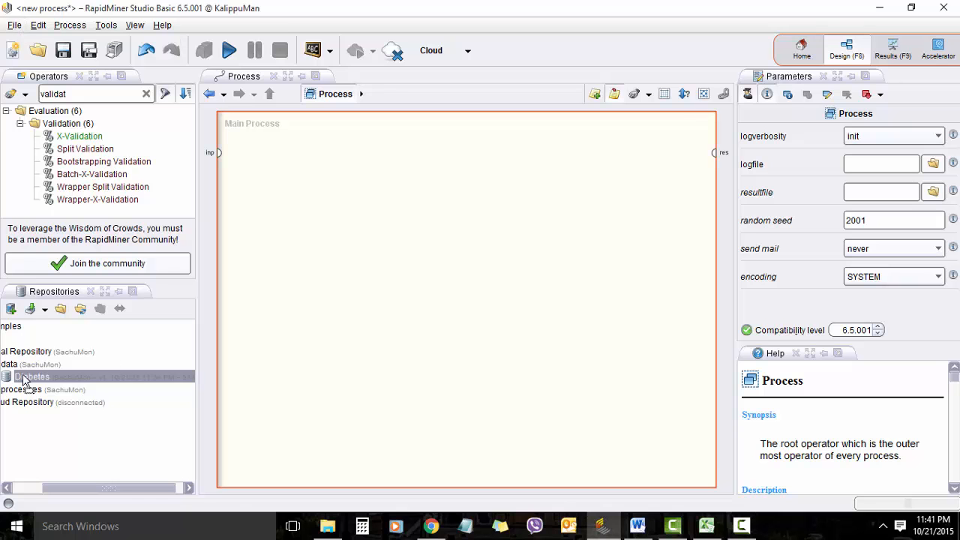
Step: Place the Diabetes data on the canvas and open the X-Validation training and testing subprocesses
left_click_drag(32, 376, 326, 154)
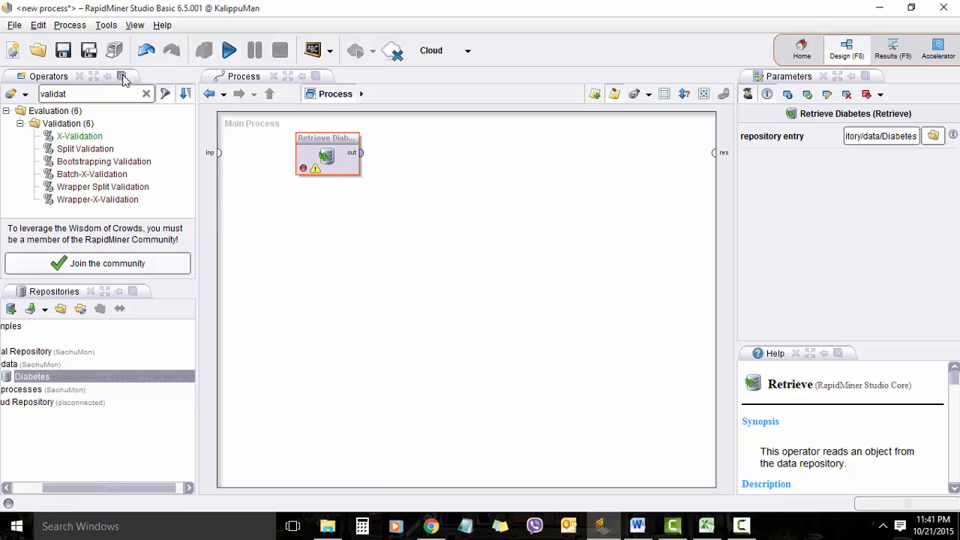
mouse_move(158, 108)
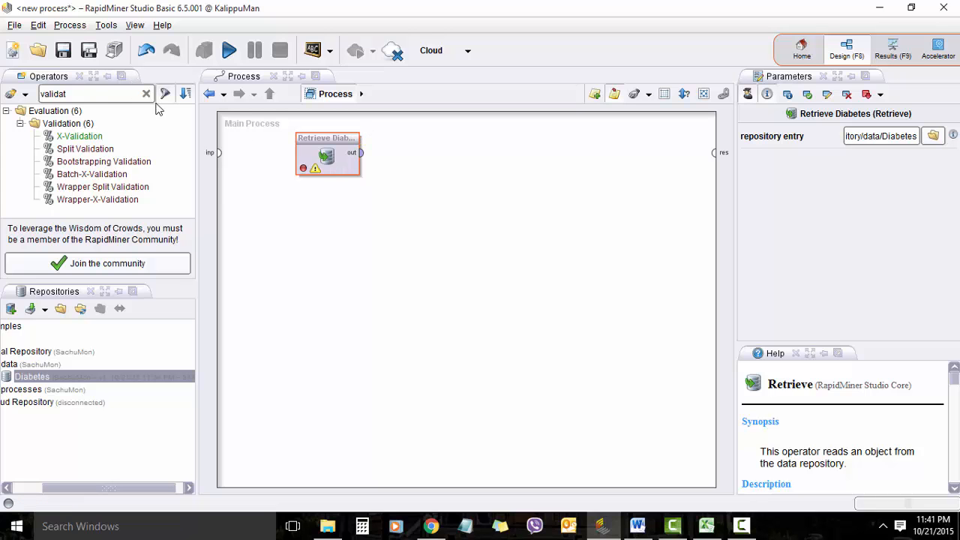
mouse_move(165, 93)
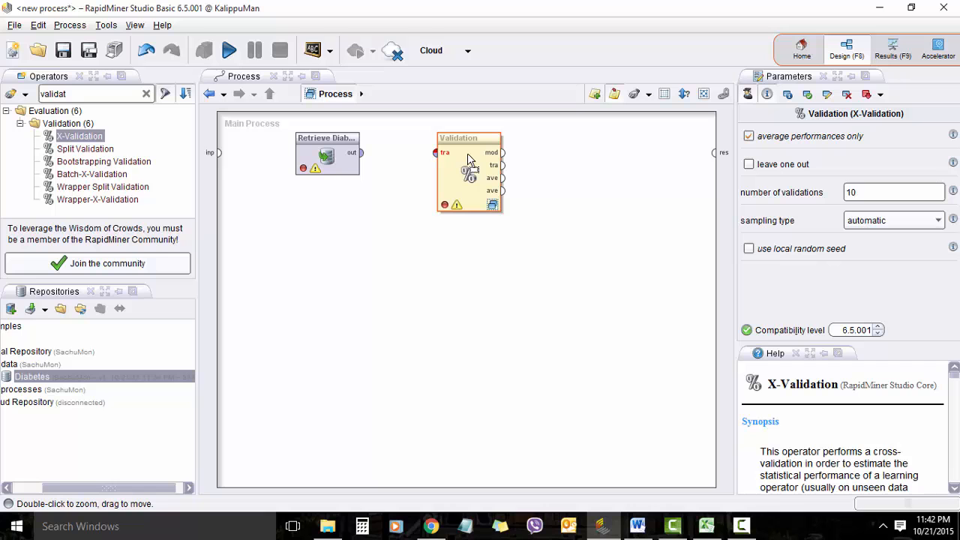
double_click(469, 172)
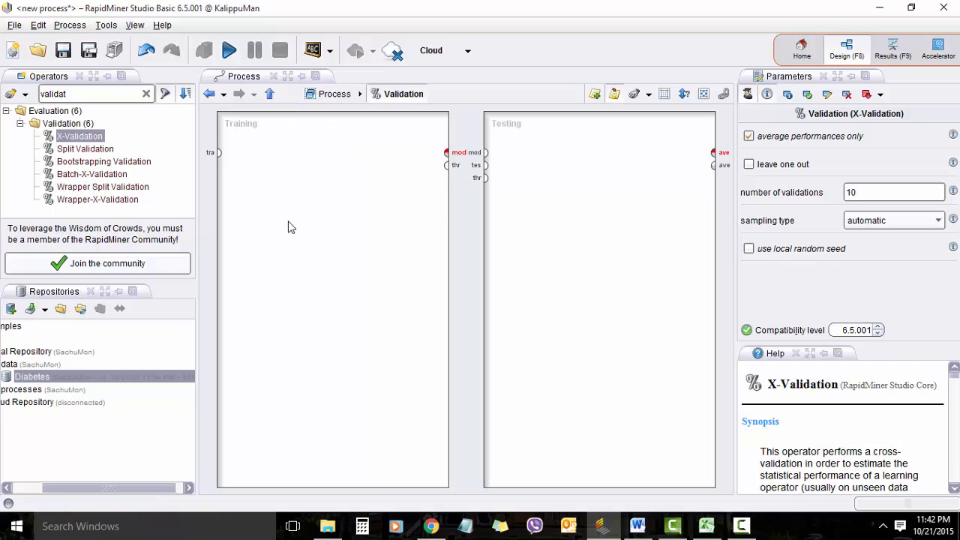
mouse_move(572, 165)
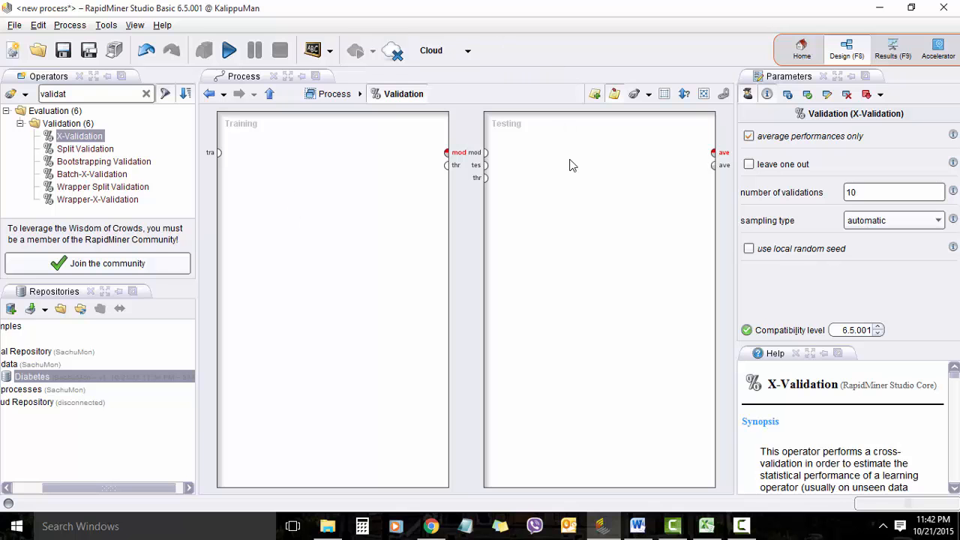
mouse_move(139, 77)
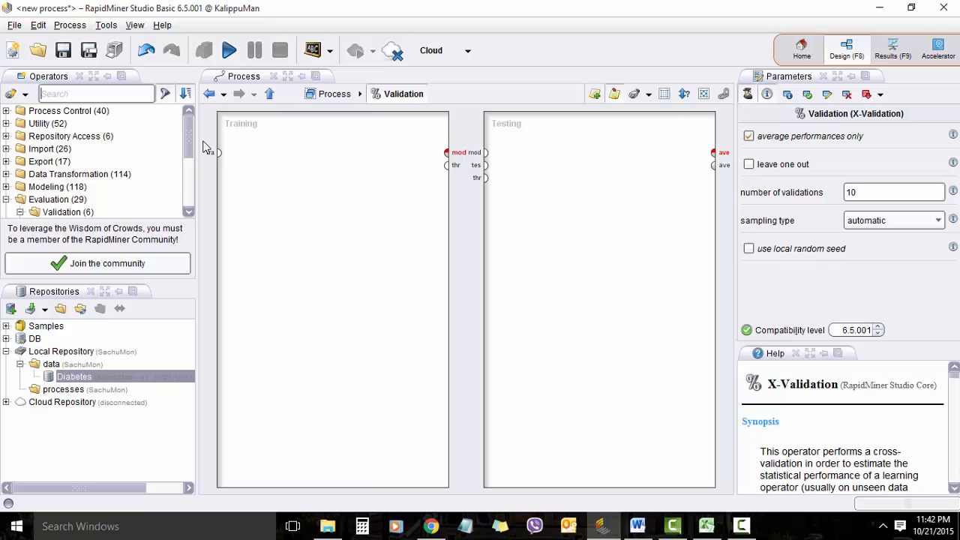
Step: Put Naive Bayes on the validation's training side and Apply Model on the testing side
type("naive")
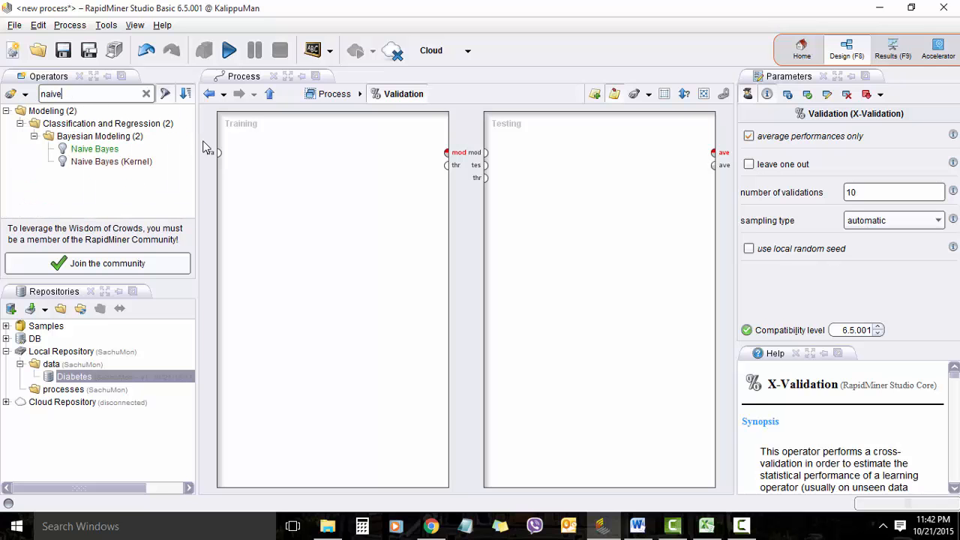
left_click_drag(95, 149, 328, 160)
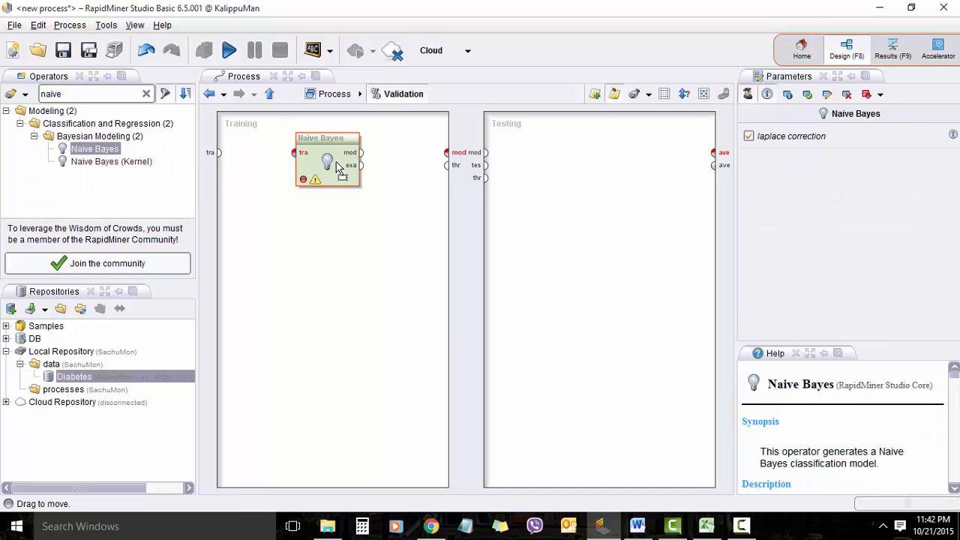
type("apply")
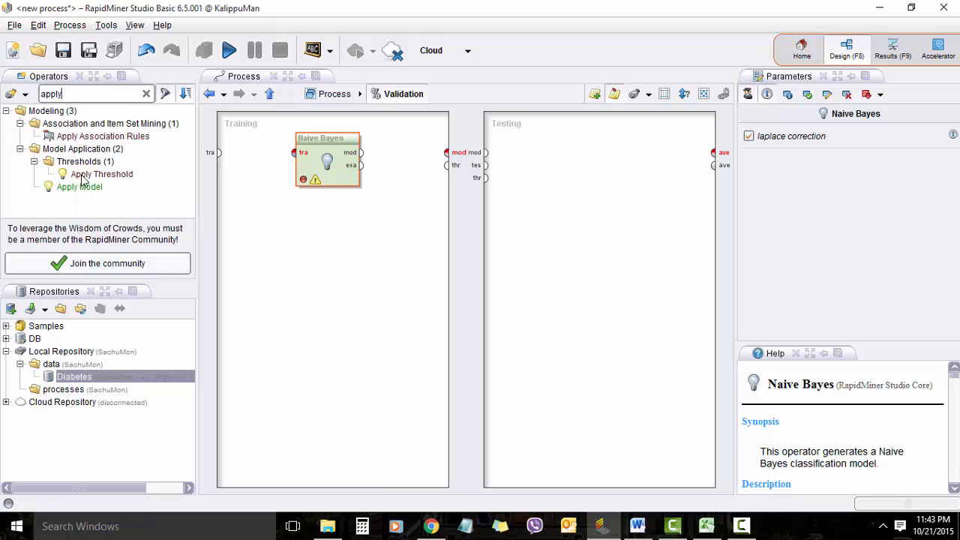
left_click(80, 186)
type("perfo")
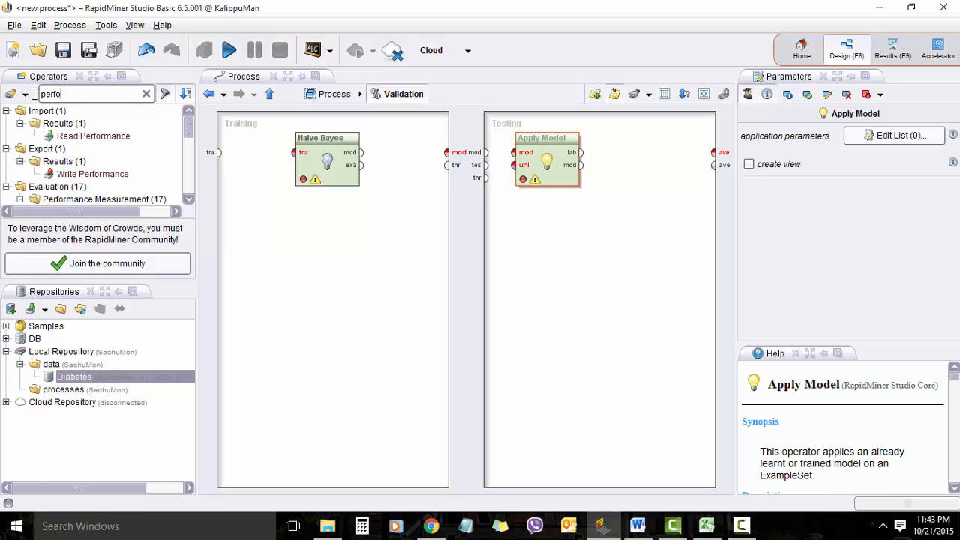
scroll("down", 3)
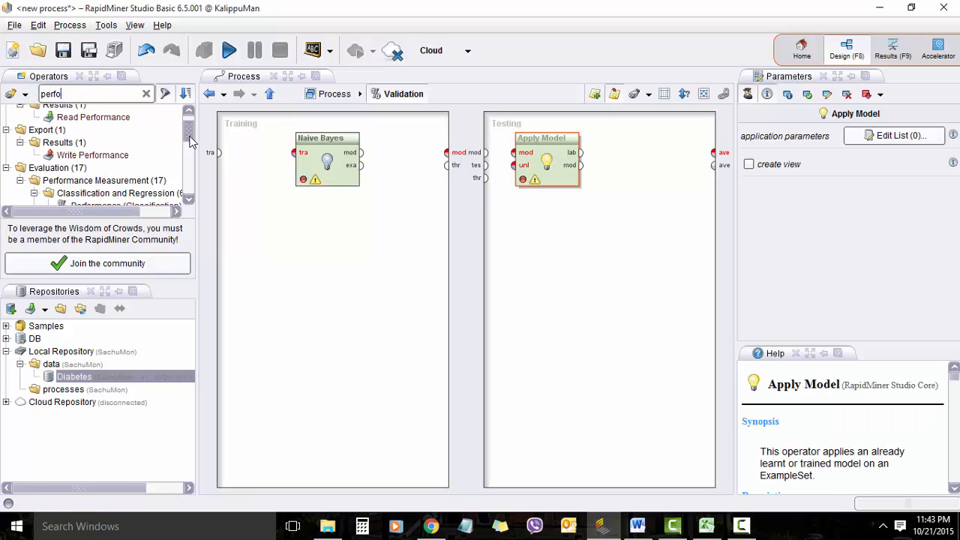
scroll("down", 3)
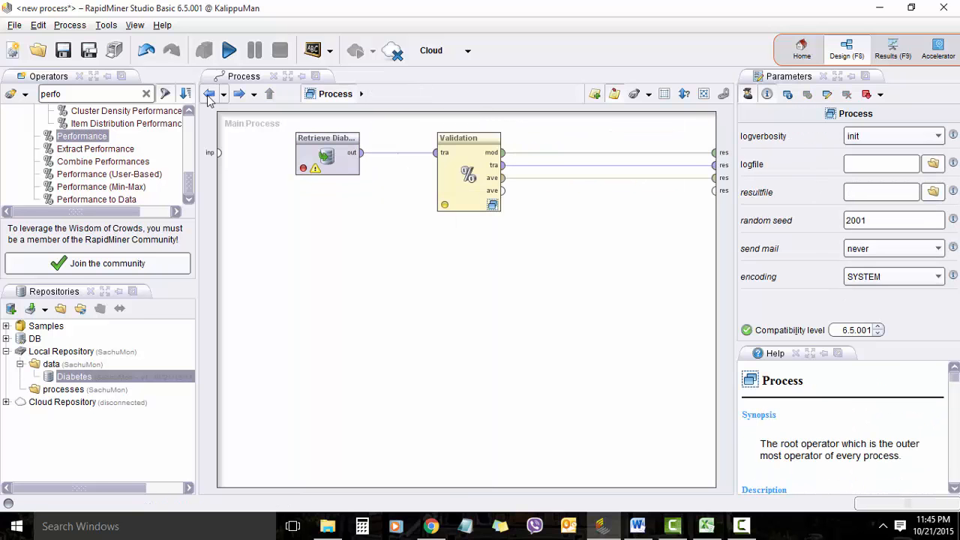
Step: Run the process and scroll through the results, including the 75.51% accuracy performance vector
left_click(228, 50)
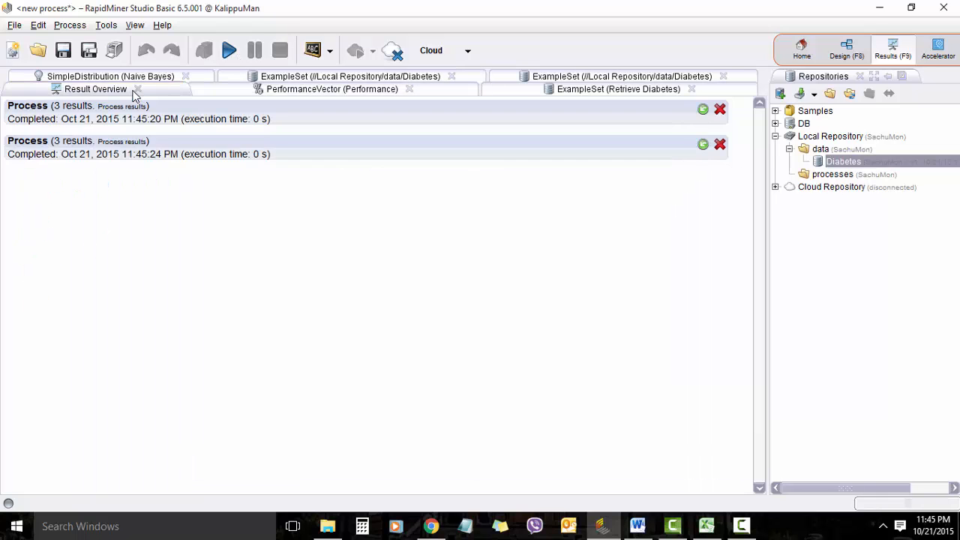
mouse_move(84, 123)
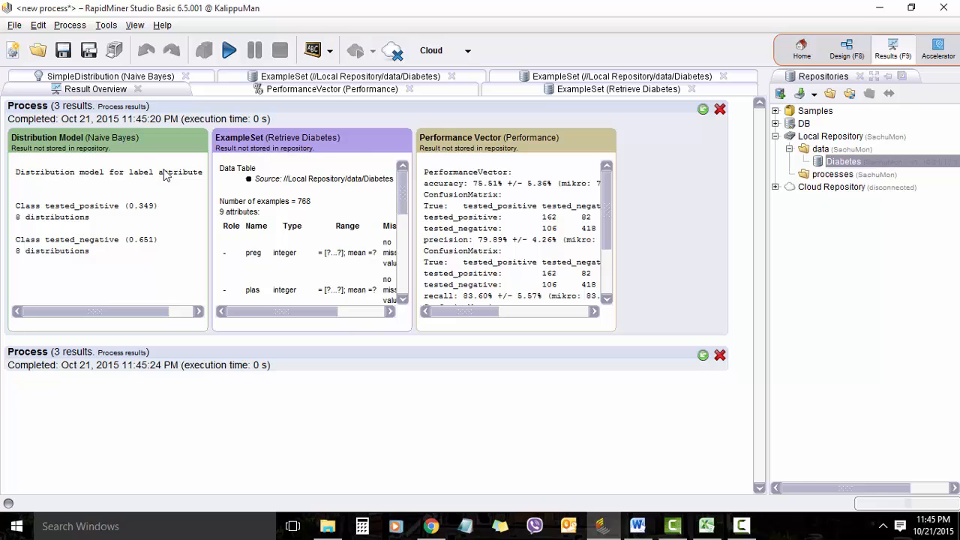
scroll("down", 3)
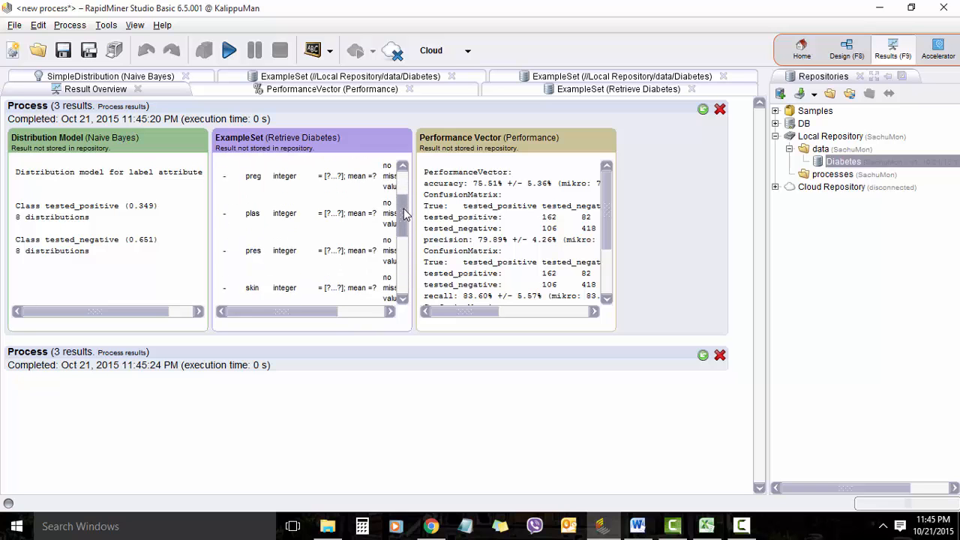
scroll("down", 3)
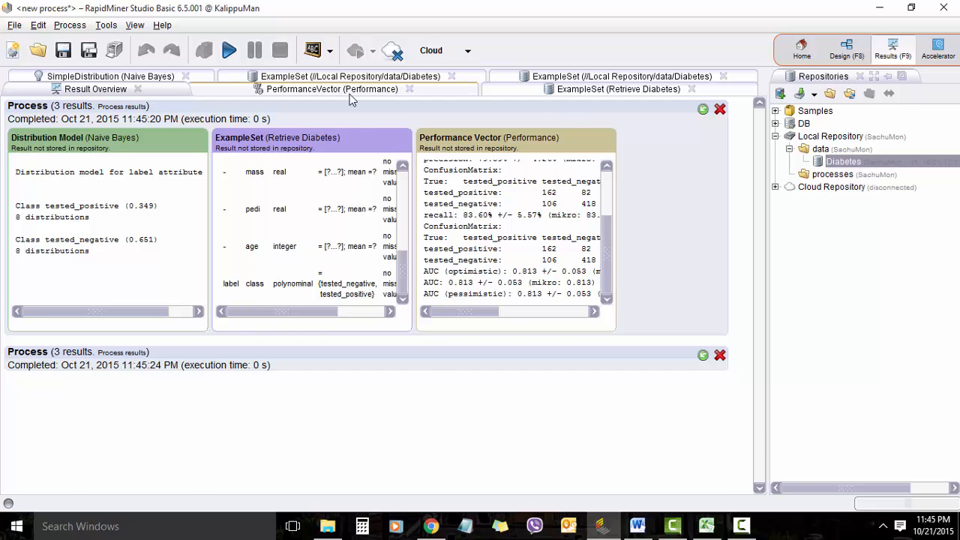
Step: Review the 75.51% accuracy confusion matrix, then view the Naive Bayes SimpleDistribution model
left_click(330, 89)
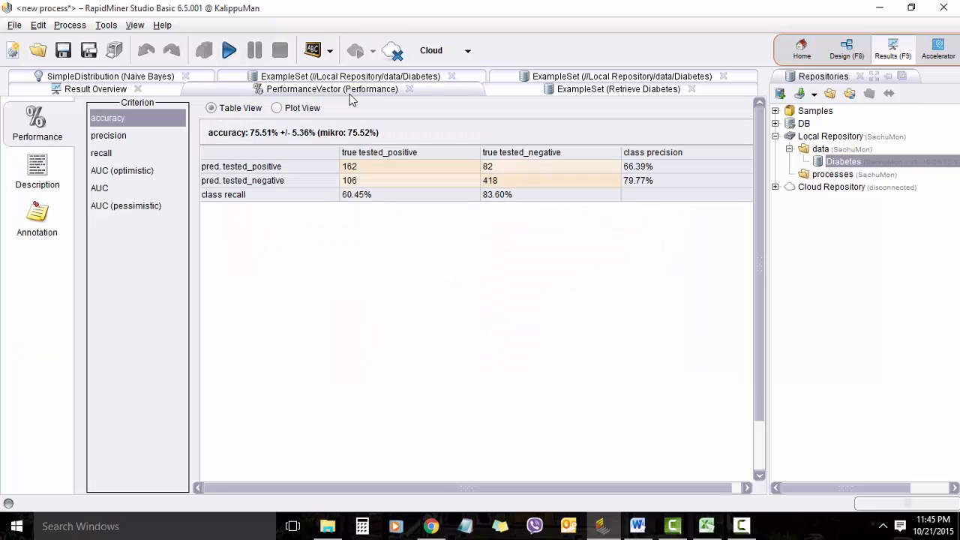
mouse_move(328, 150)
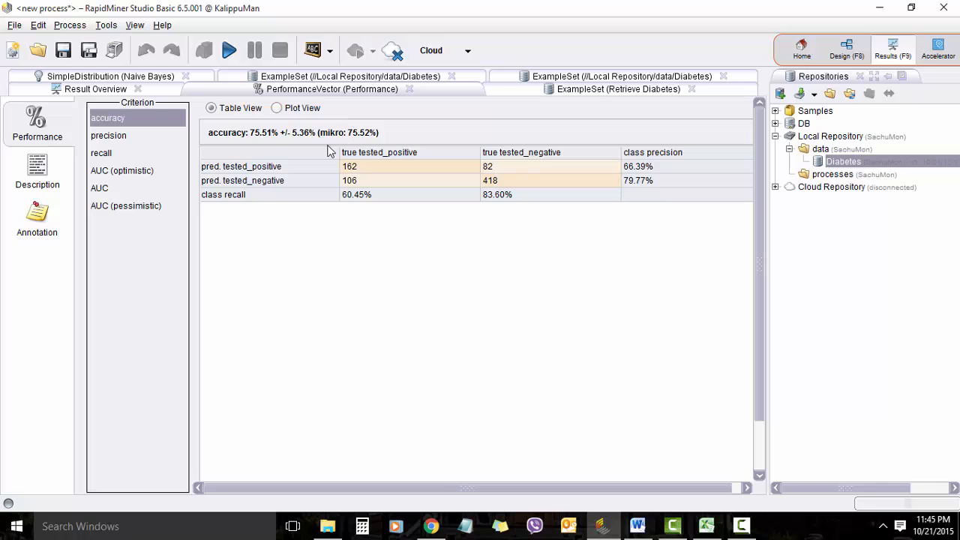
mouse_move(266, 145)
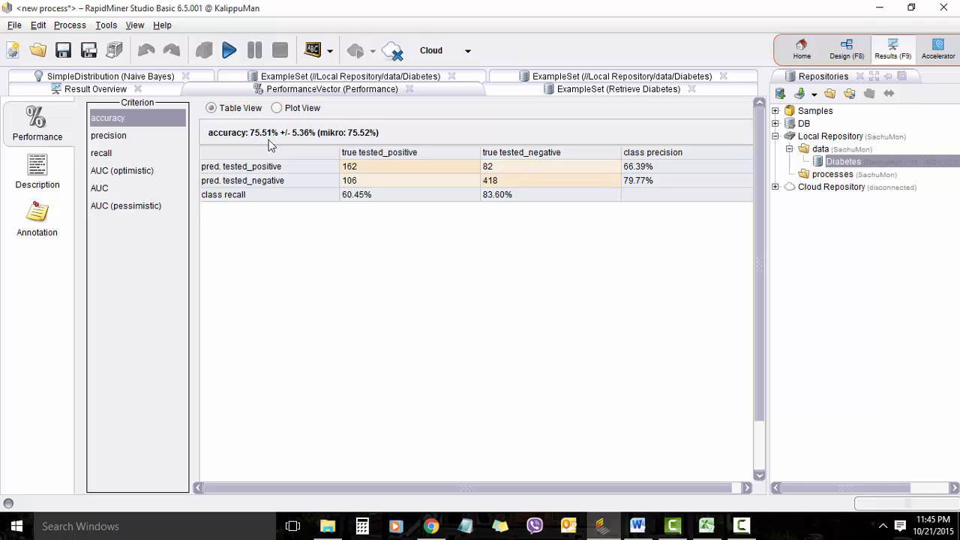
mouse_move(621, 228)
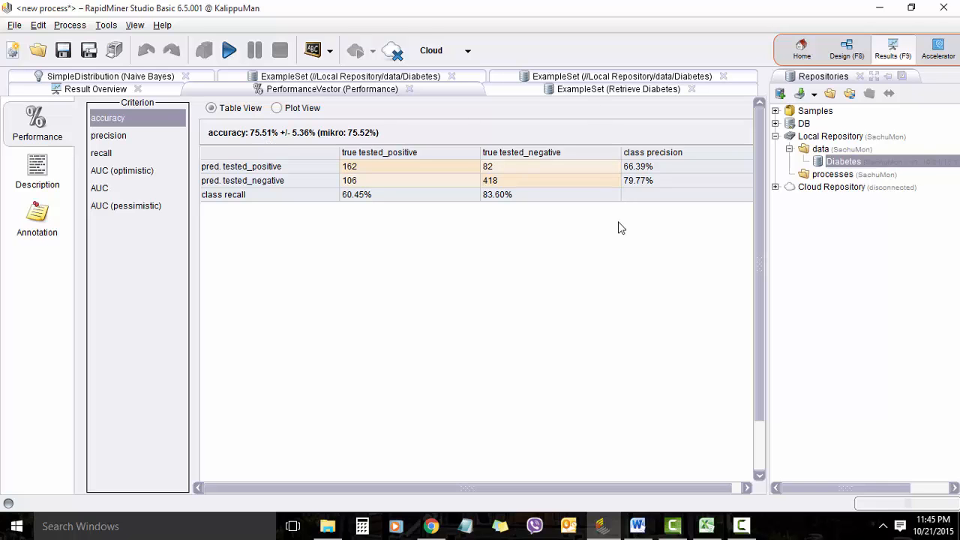
mouse_move(377, 171)
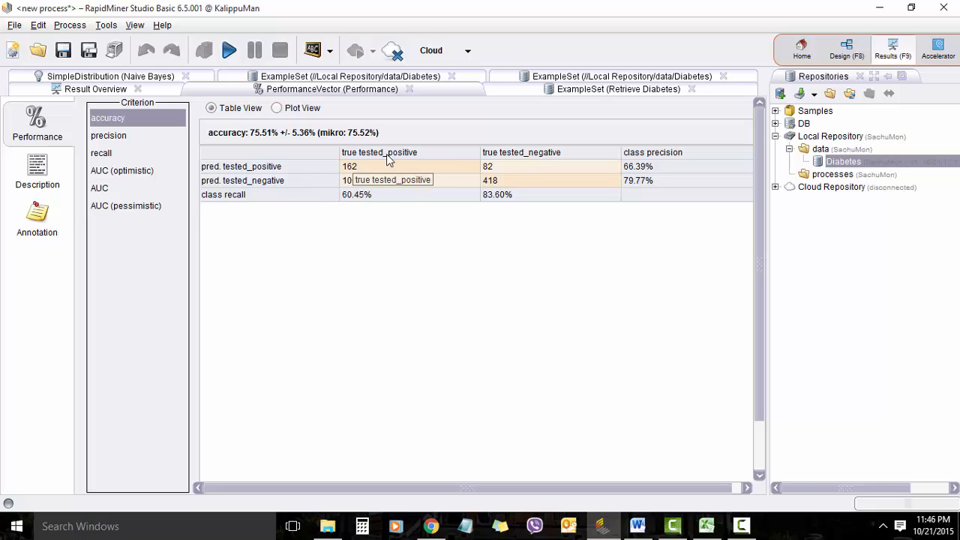
mouse_move(501, 172)
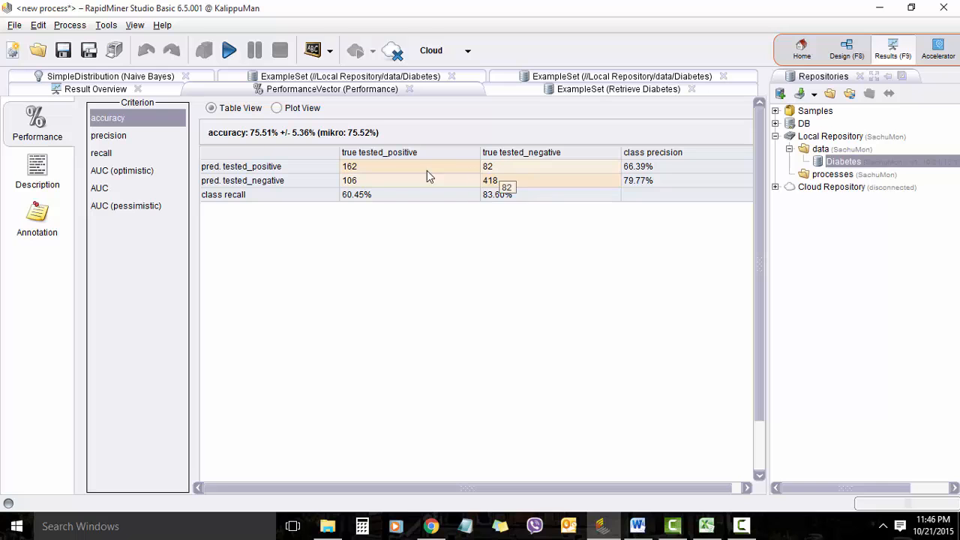
mouse_move(526, 165)
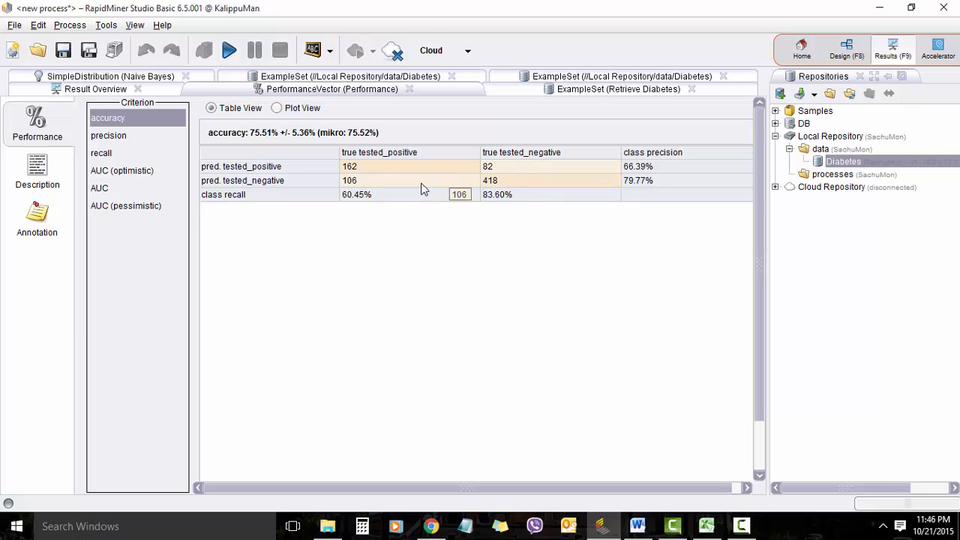
mouse_move(382, 155)
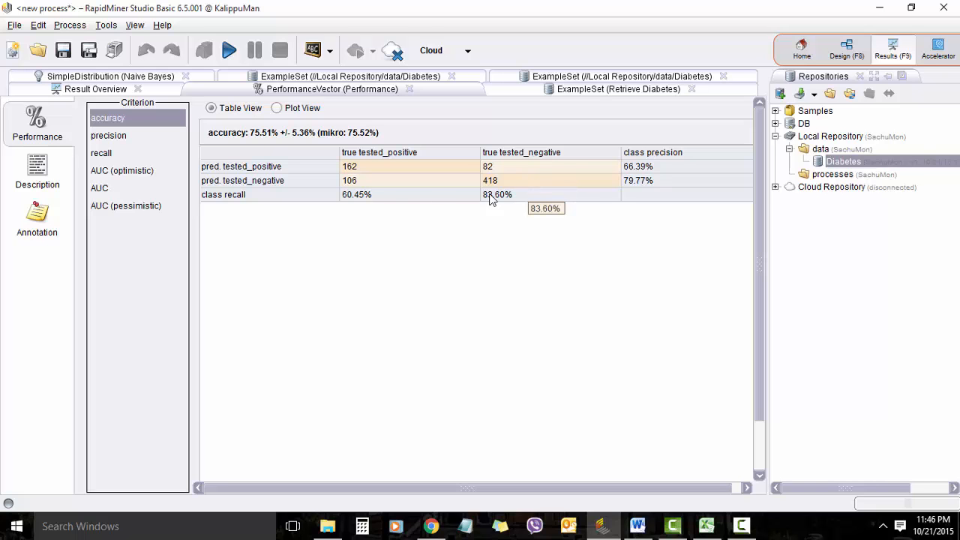
mouse_move(513, 205)
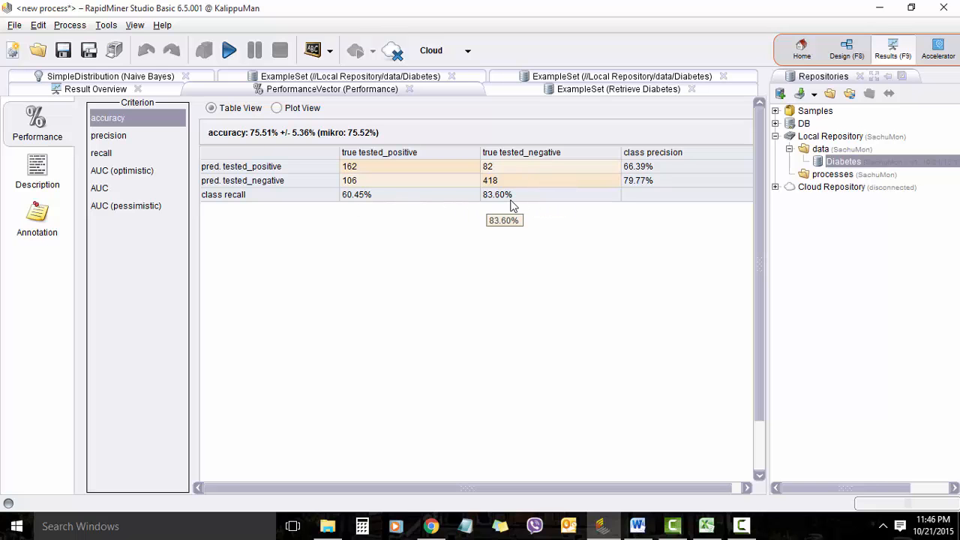
mouse_move(360, 209)
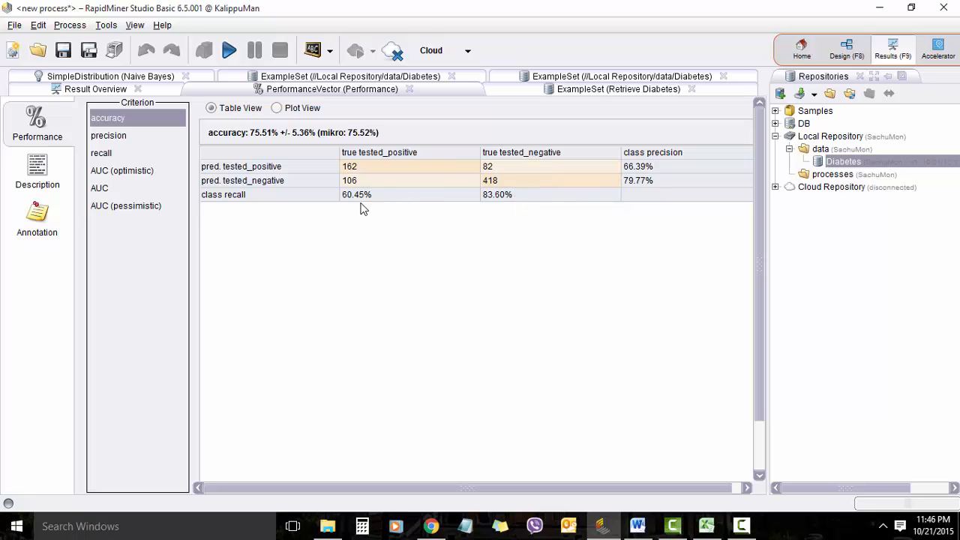
left_click(111, 88)
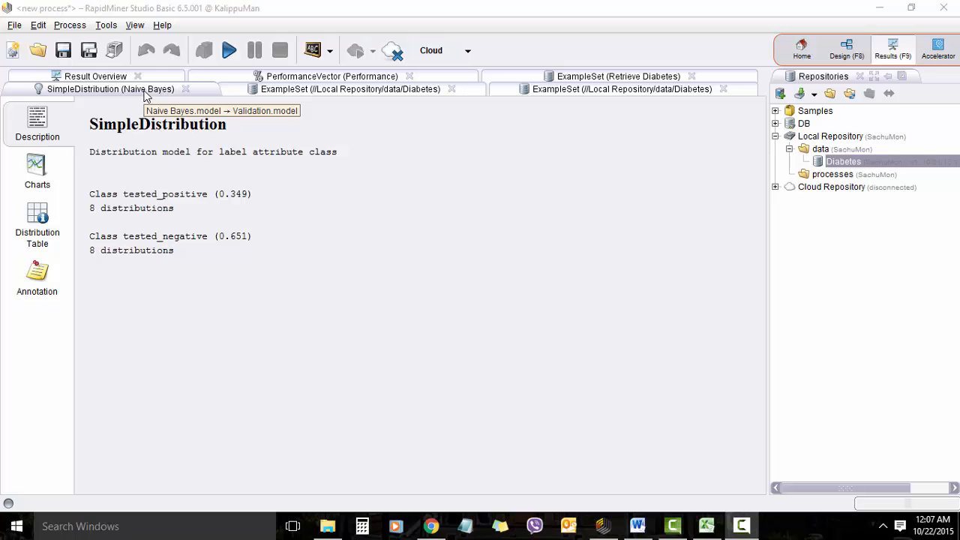
mouse_move(186, 204)
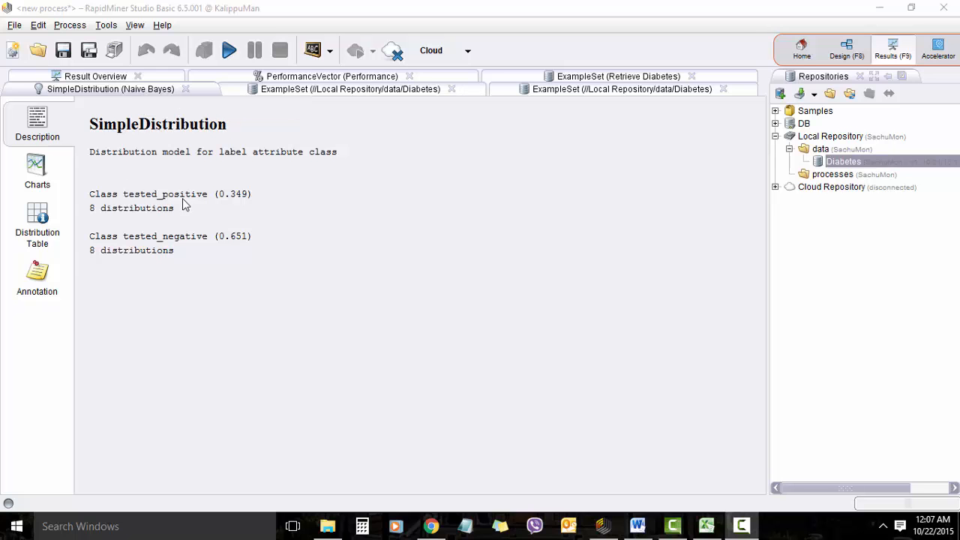
mouse_move(244, 207)
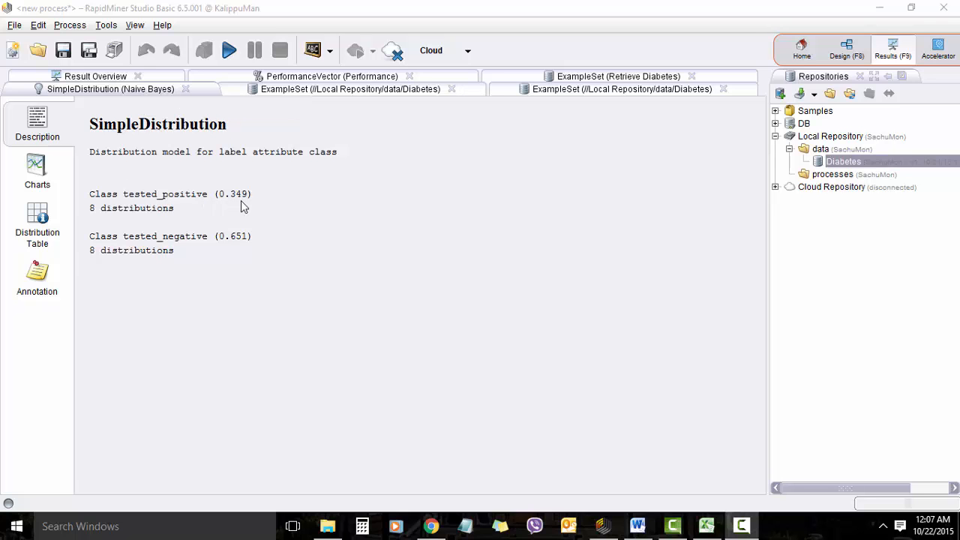
mouse_move(233, 245)
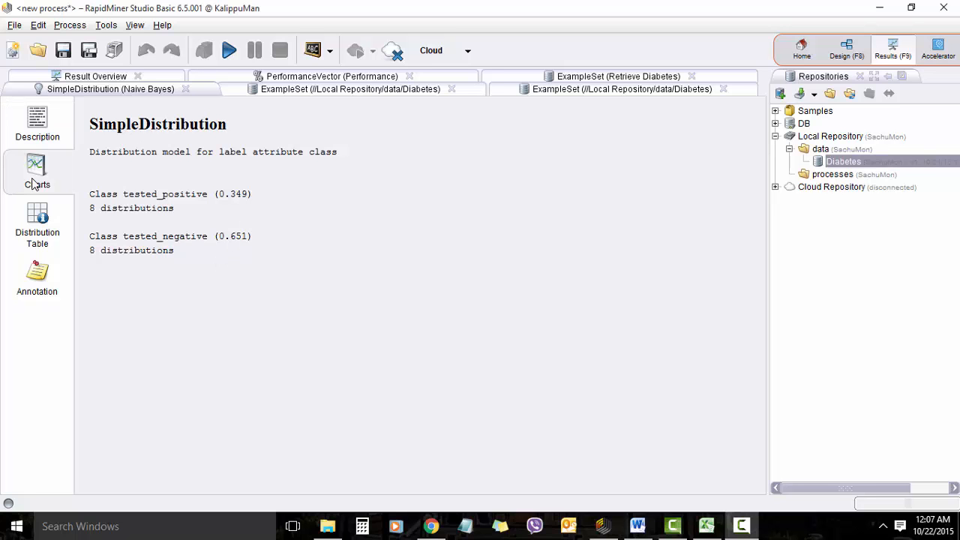
Step: Show the Distribution Table with each attribute's mean and standard deviation per class
left_click(36, 217)
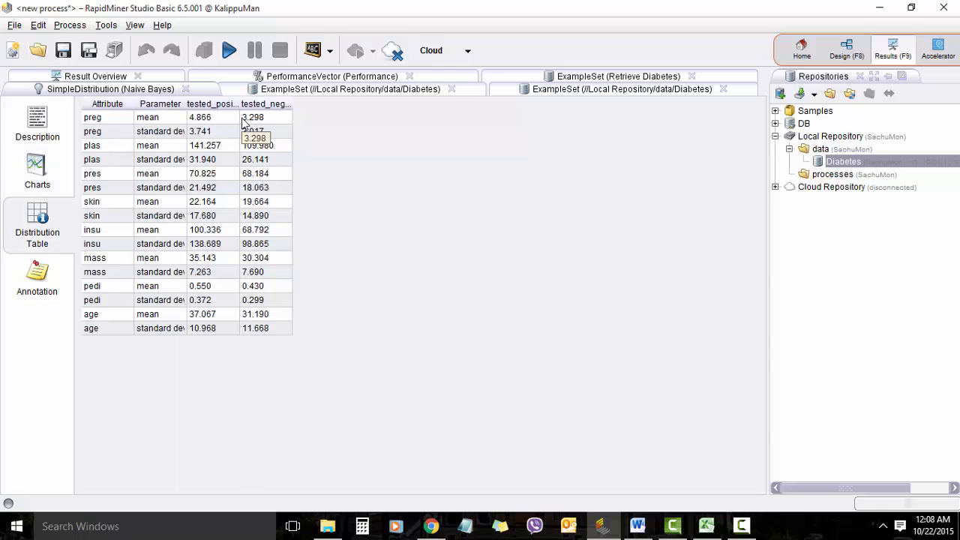
mouse_move(212, 278)
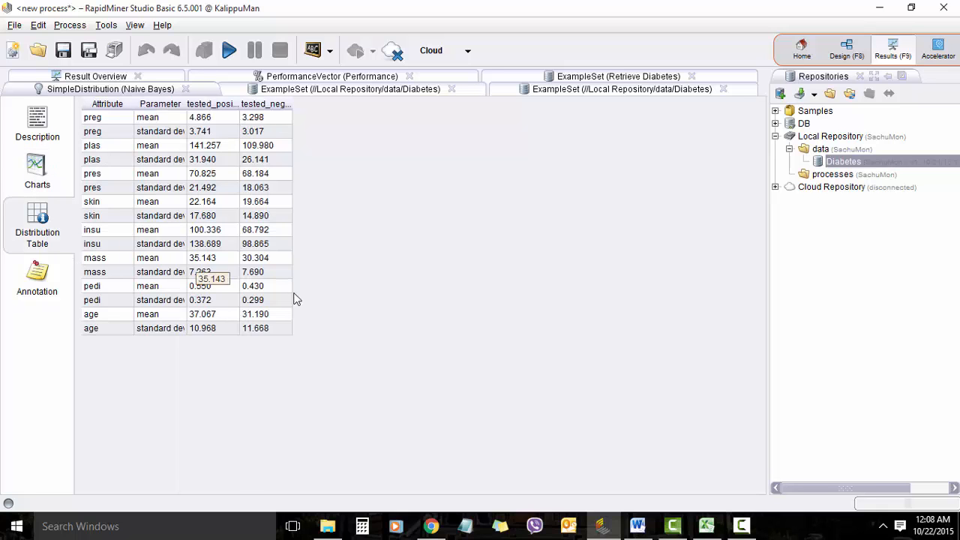